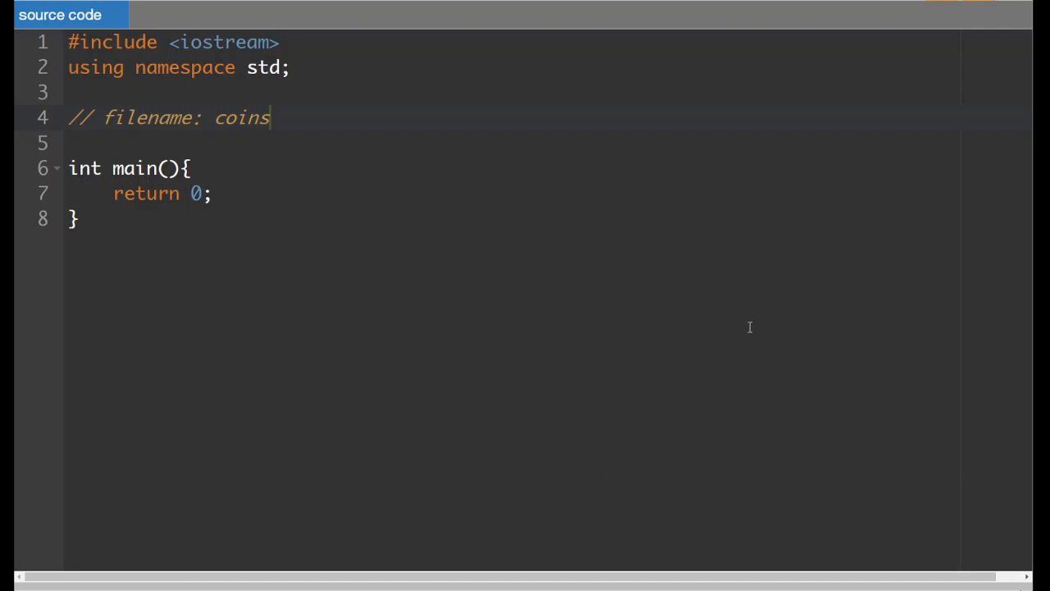
# Step: Insert blank lines inside main above return 0 to make room for new code
pyautogui.press('Return')
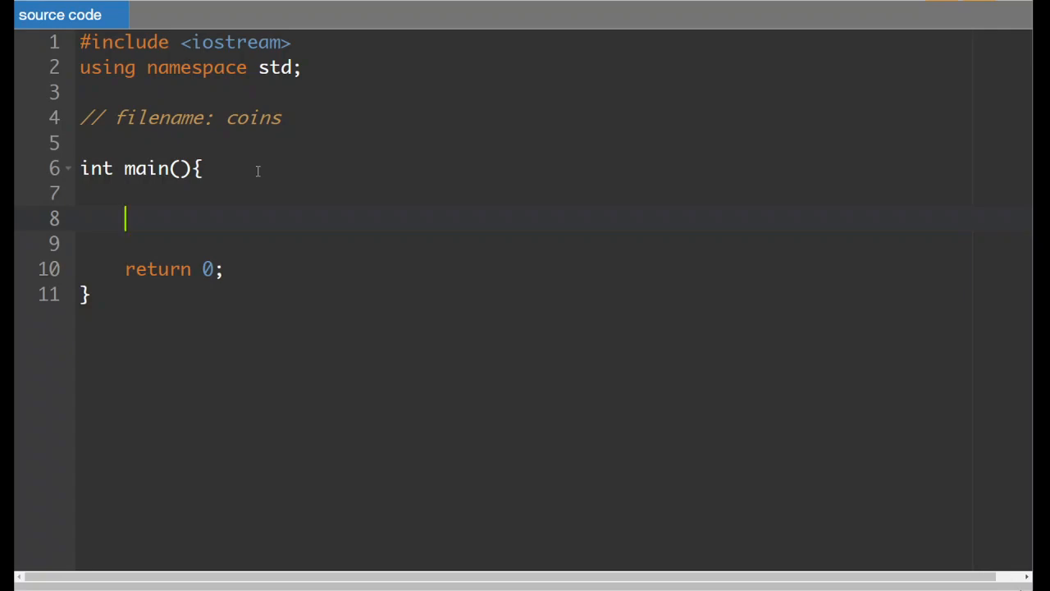
pyautogui.moveTo(253, 203)
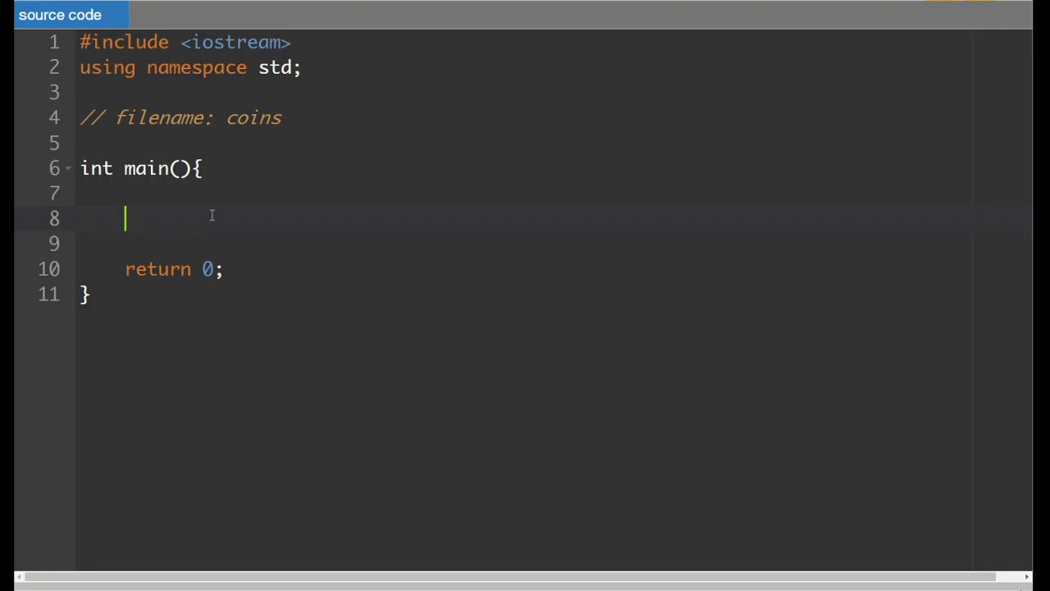
# Step: Declare the constant const int TOONIEVAL = 200; inside main
pyautogui.write('const')
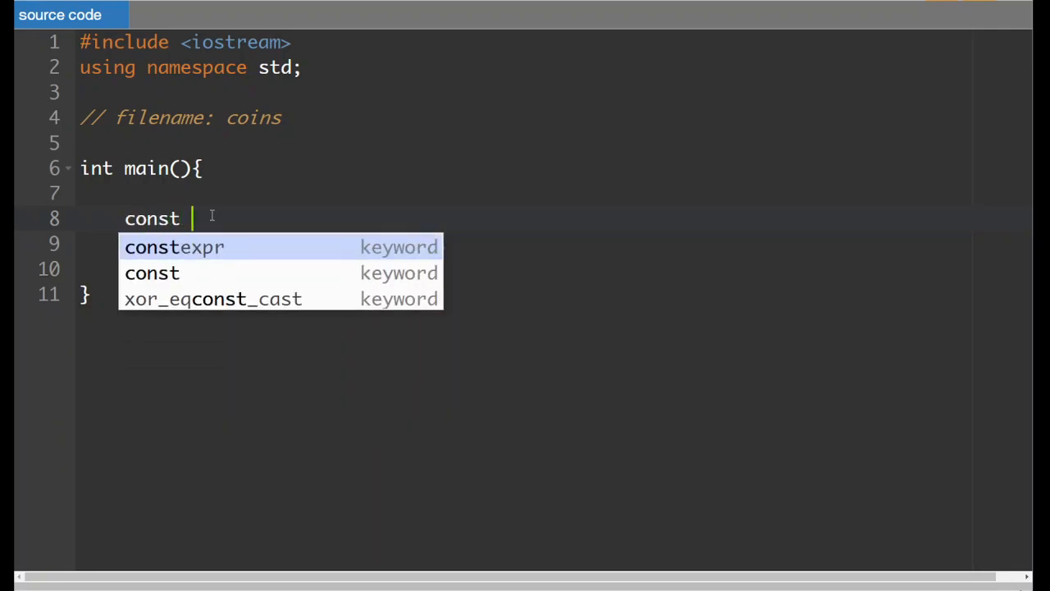
pyautogui.write('int T')
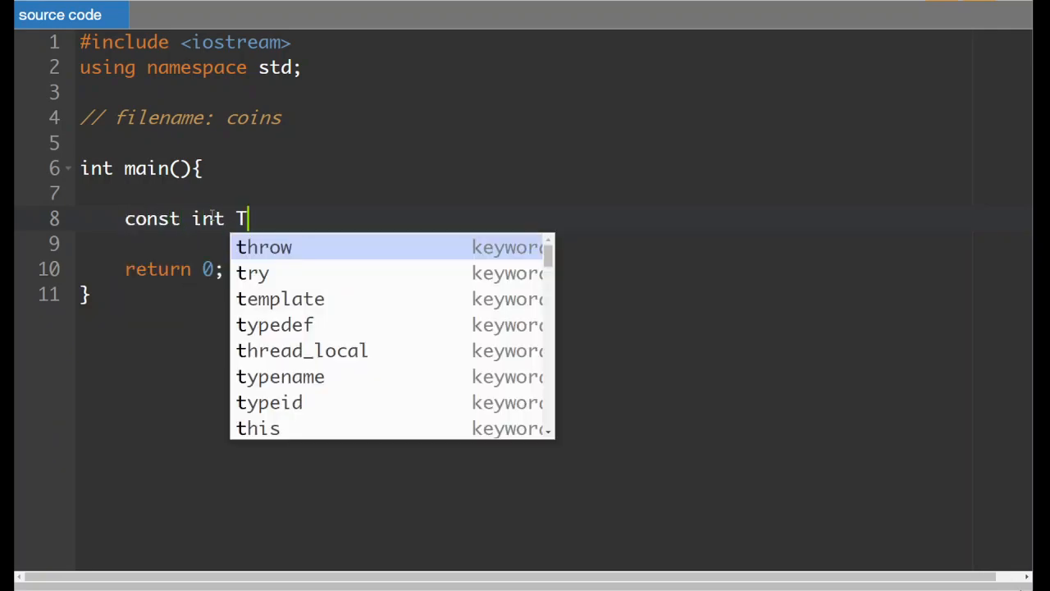
pyautogui.write('OONI')
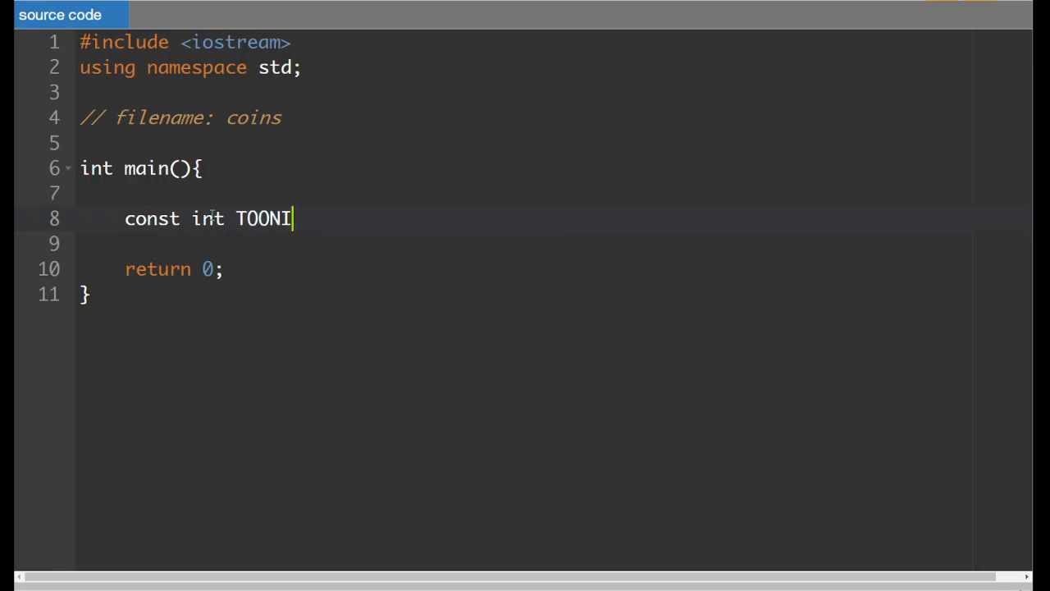
pyautogui.write('EVAL =')
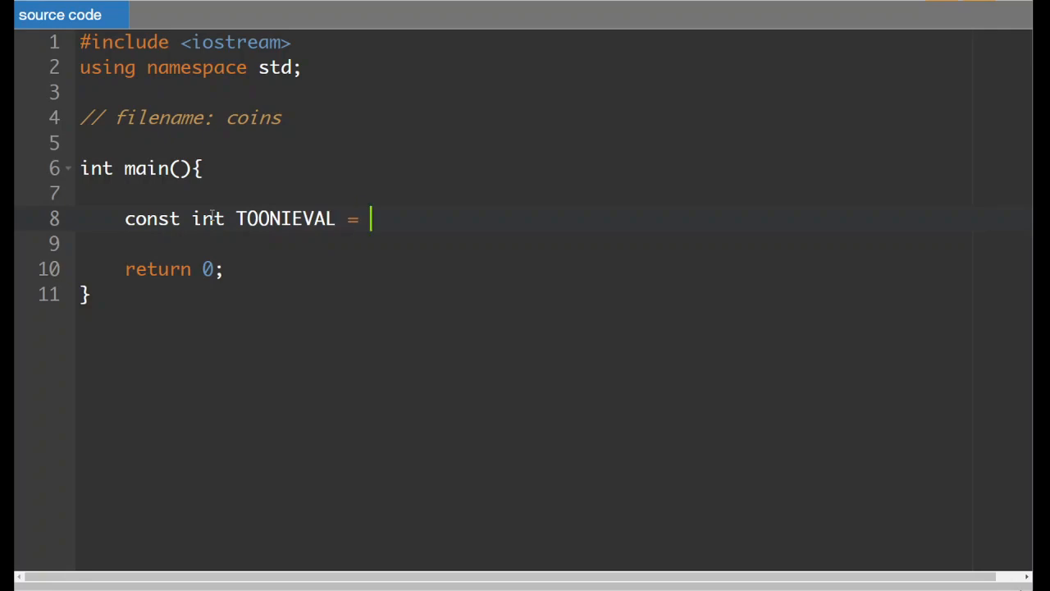
pyautogui.write('200')
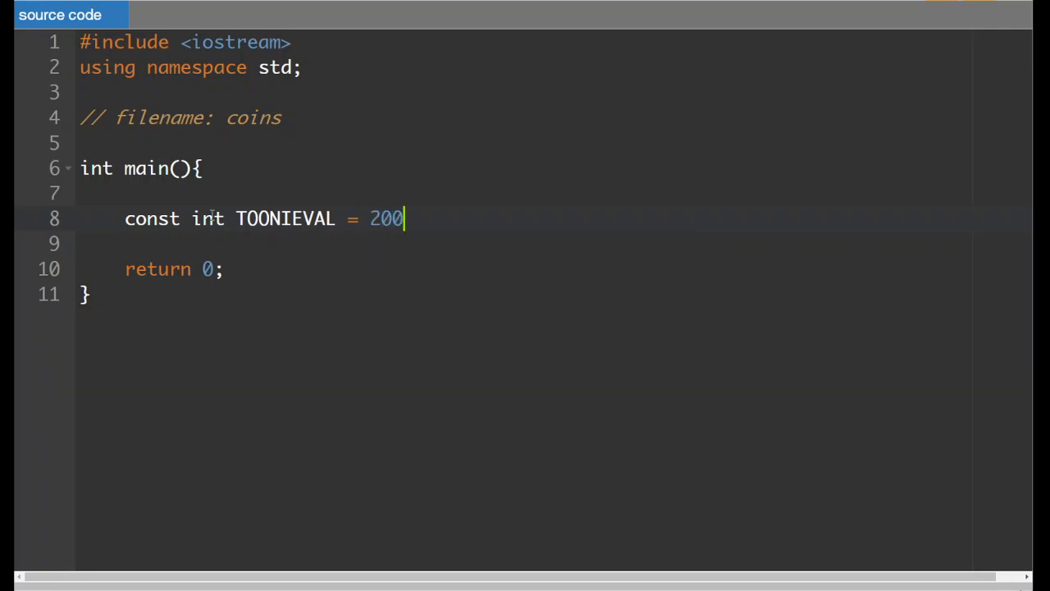
pyautogui.write(';')
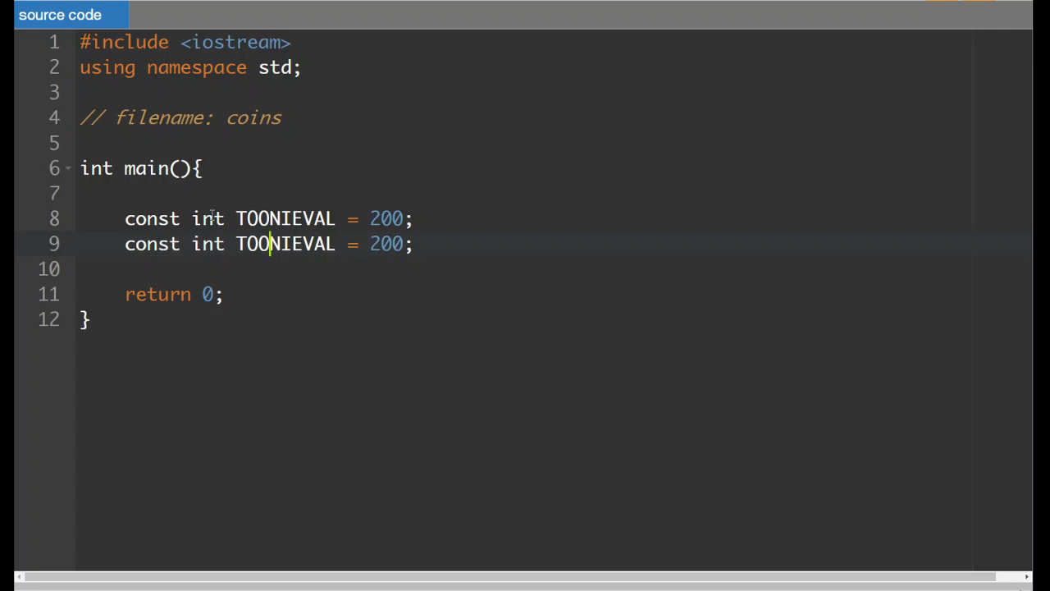
# Step: Add LOONIEVAL = 100, then duplicate the line for QUARTERVAL, DIMEVAL, NICKELVAL and PENNYVAL
pyautogui.write('L')
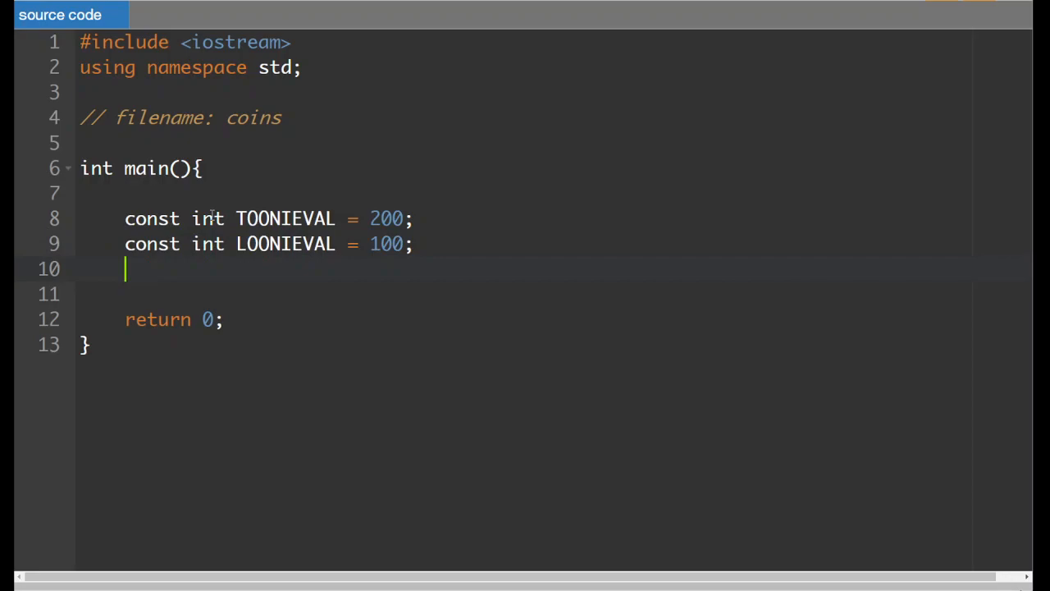
pyautogui.write('const int LOONIEVAL = 100;')
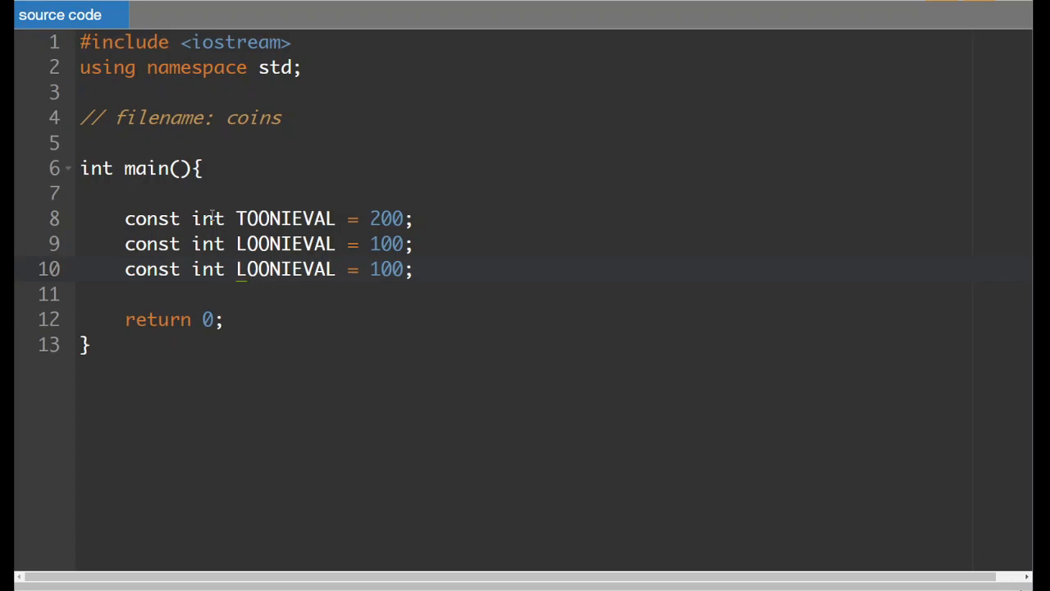
pyautogui.write('QUARTERAL')
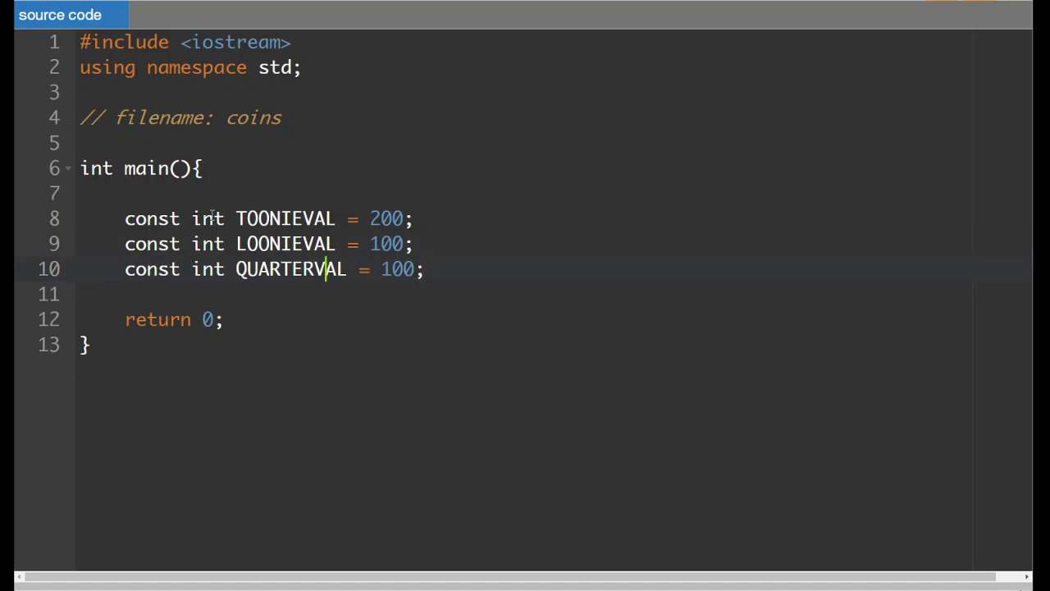
pyautogui.write('const int LOONIEVAL = 100;')
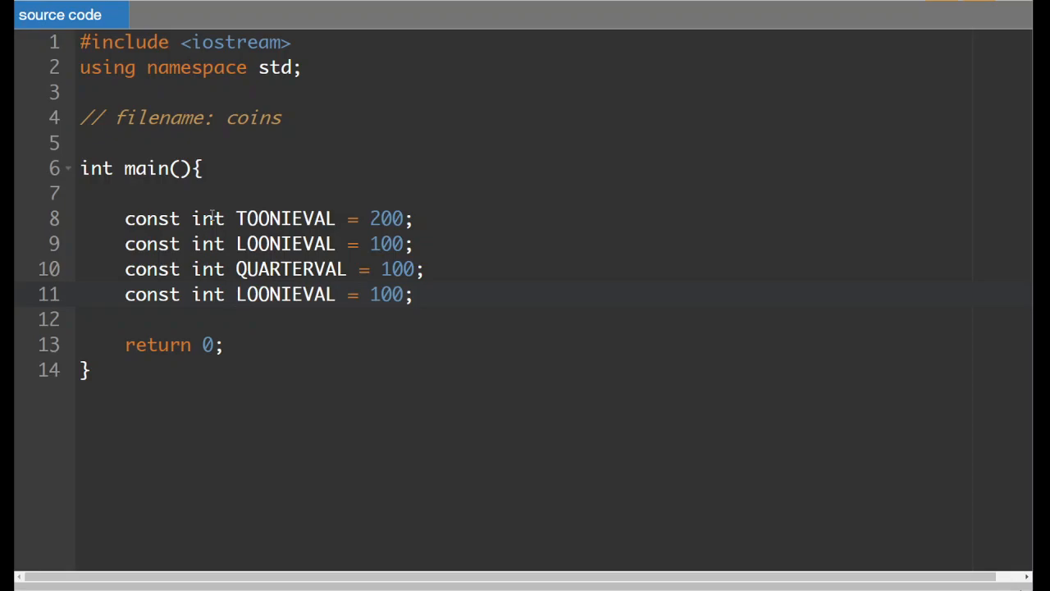
pyautogui.write('DIMEEVAL')
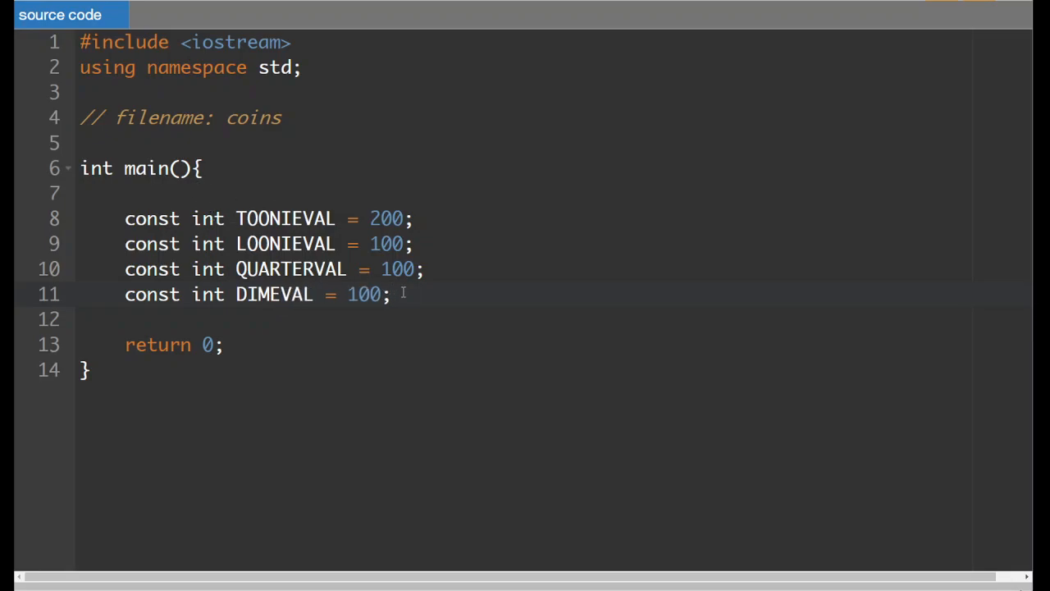
pyautogui.write('const int LOONIEVAL = 100;')
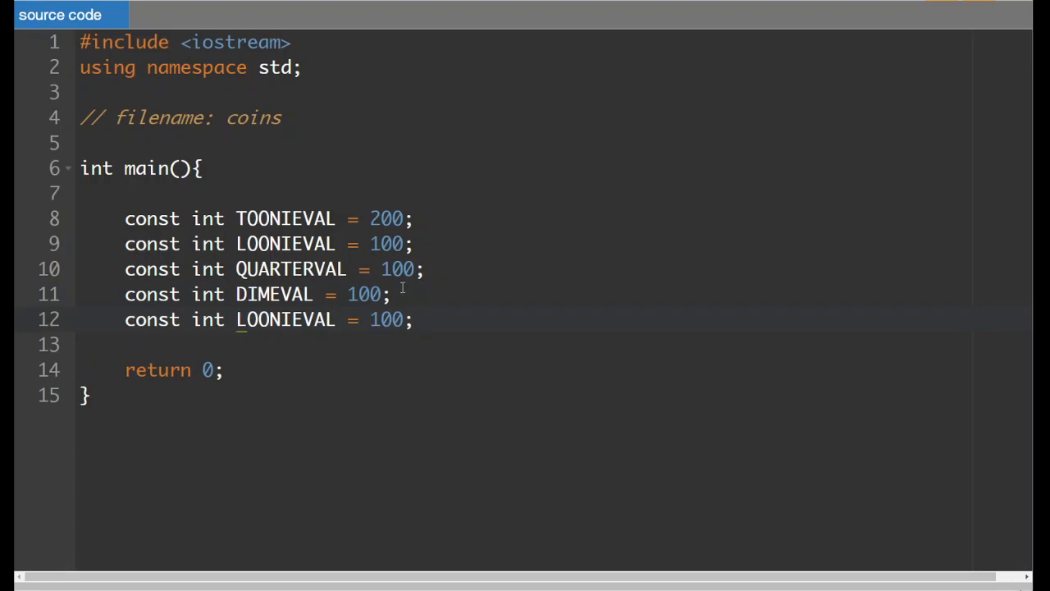
pyautogui.write('NICKEEVAL')
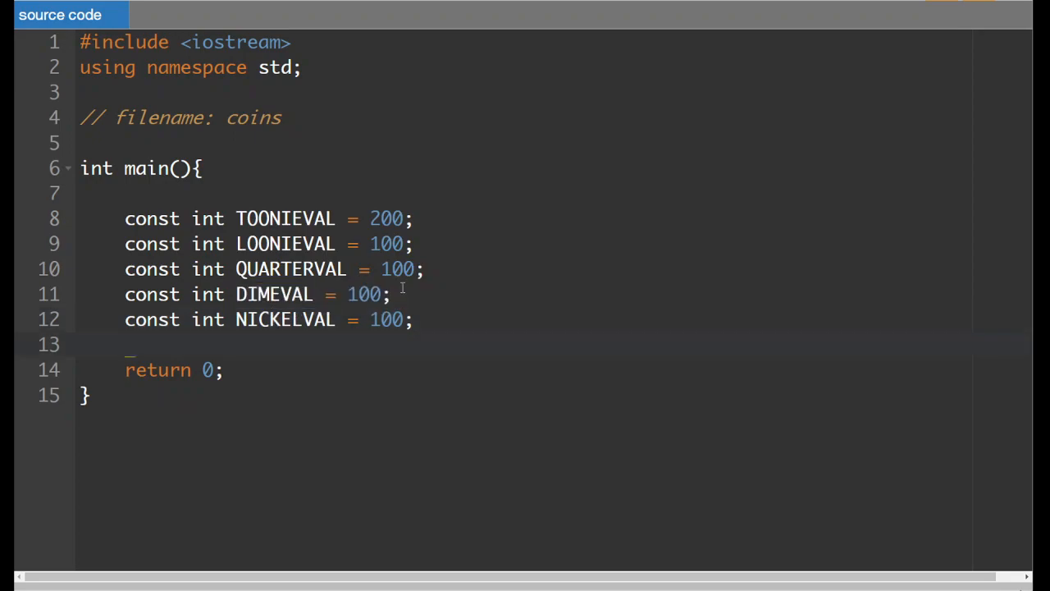
pyautogui.write('const int LOONIEVAL = 100;')
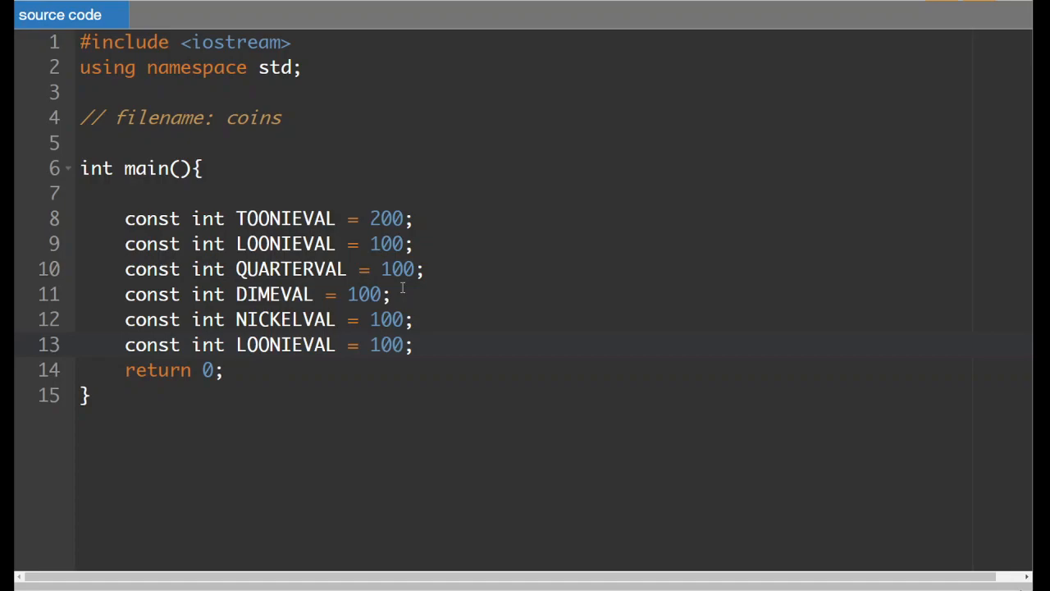
pyautogui.write('PENNIEVAL')
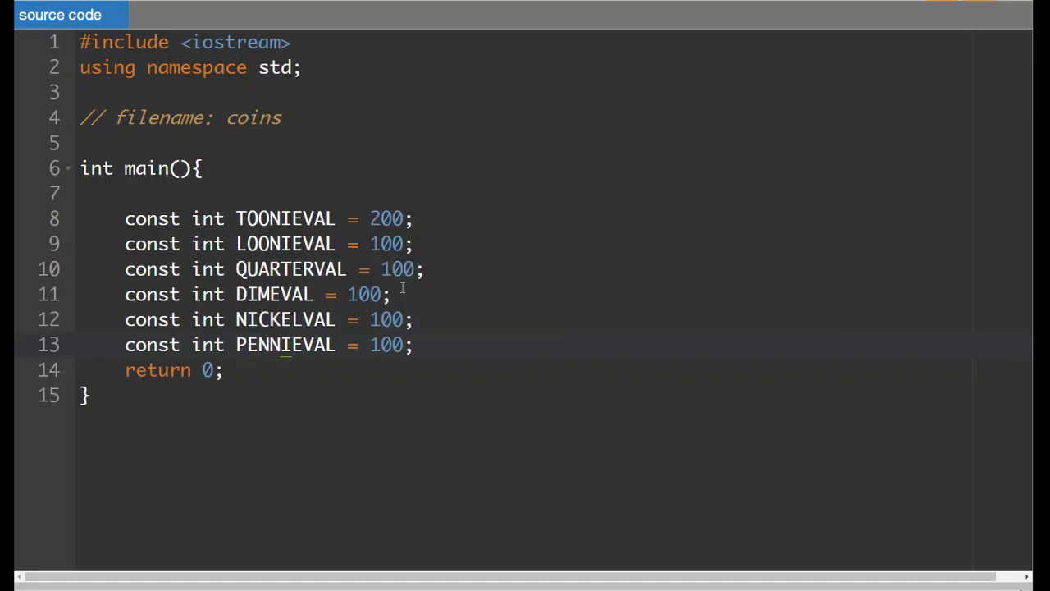
# Step: Finish the PENNYVAL name and correct the placeholder coin values, setting the quarter to 25
pyautogui.write('PENNYVAL')
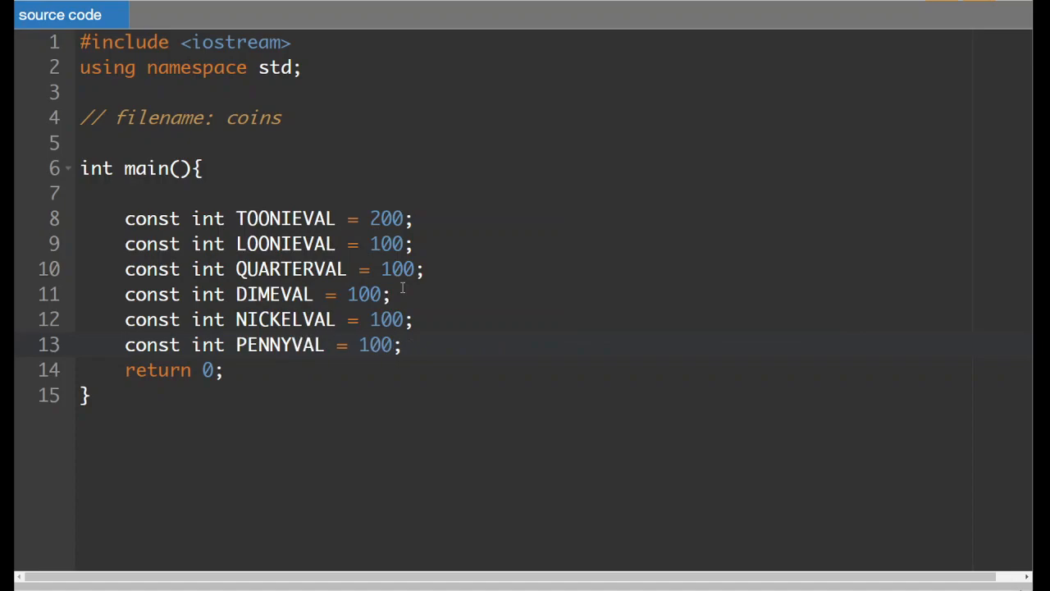
pyautogui.click(370, 345)
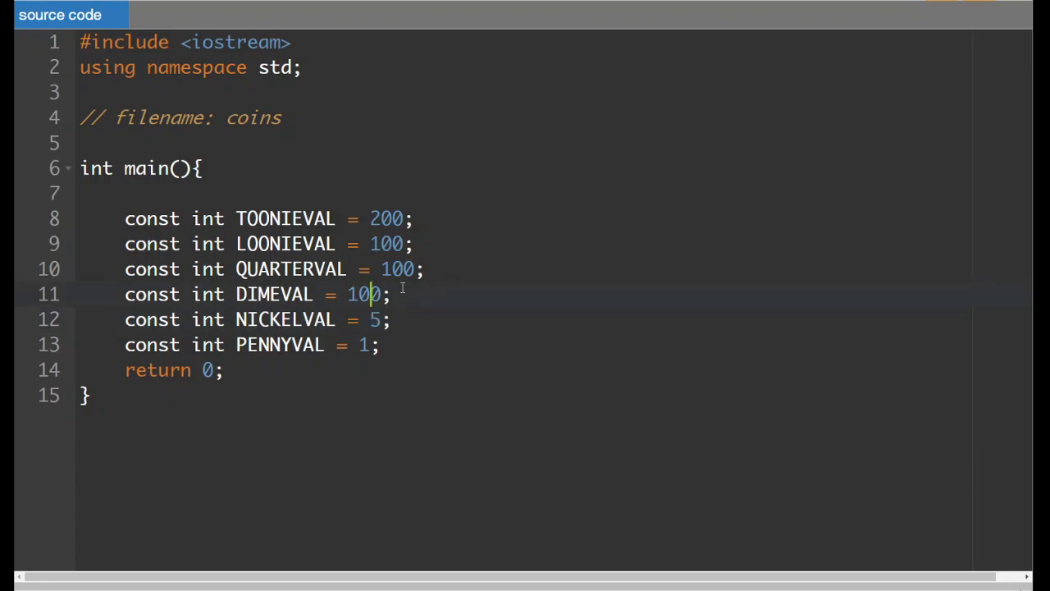
pyautogui.press('Backspace')
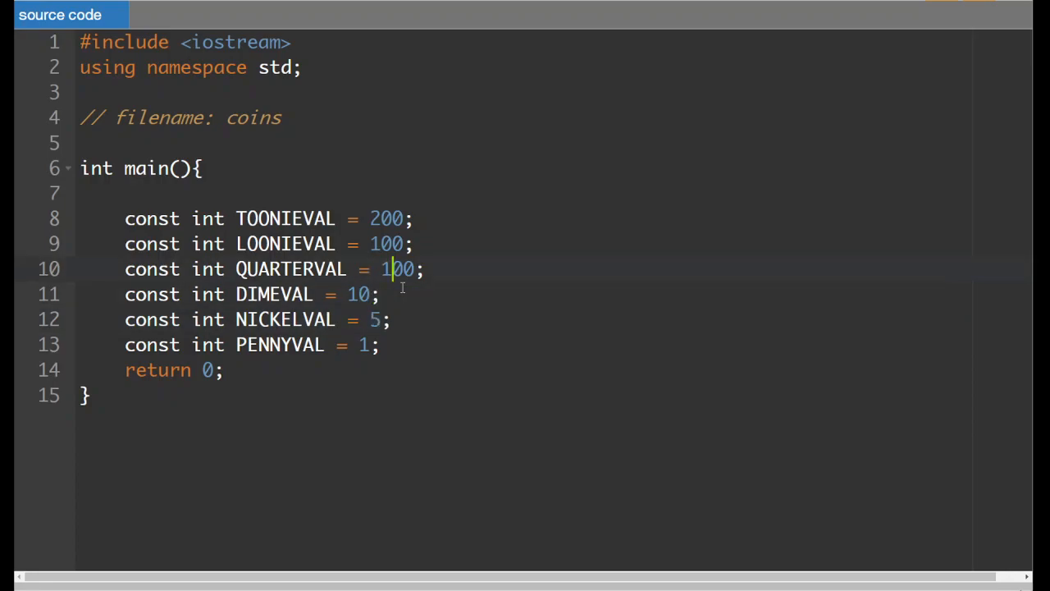
pyautogui.press('Backspace')
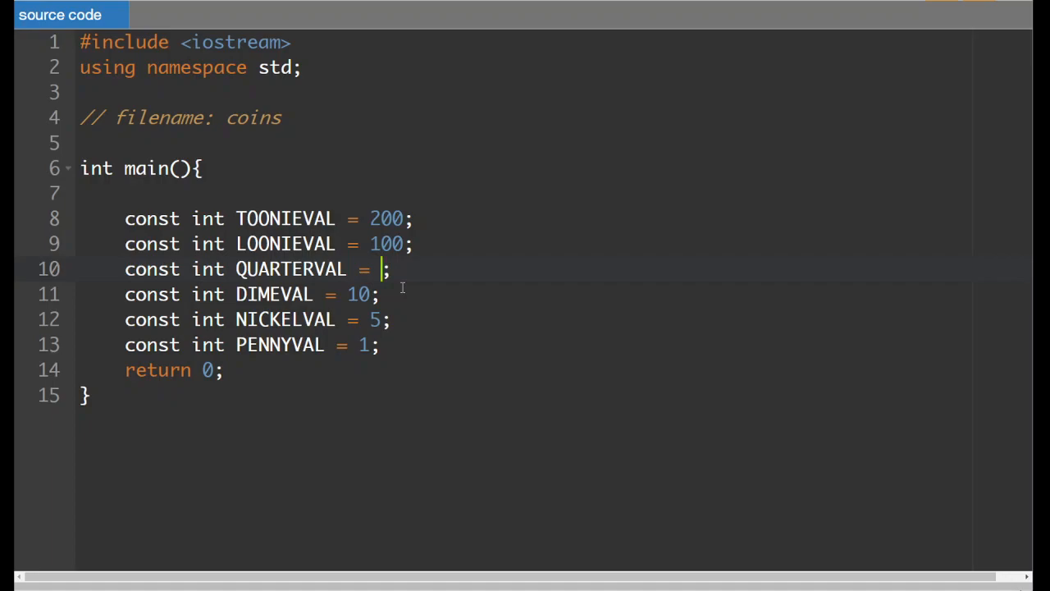
pyautogui.write('25')
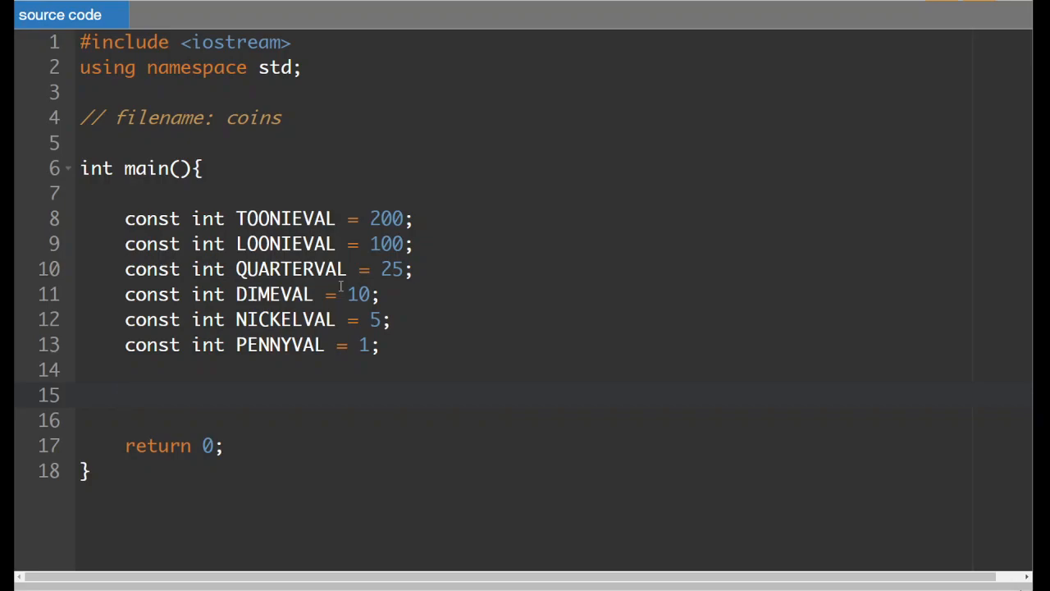
# Step: Declare int cents, then int toonies, loonies, quarters, dimes, nickels, pennies
pyautogui.write('INT')
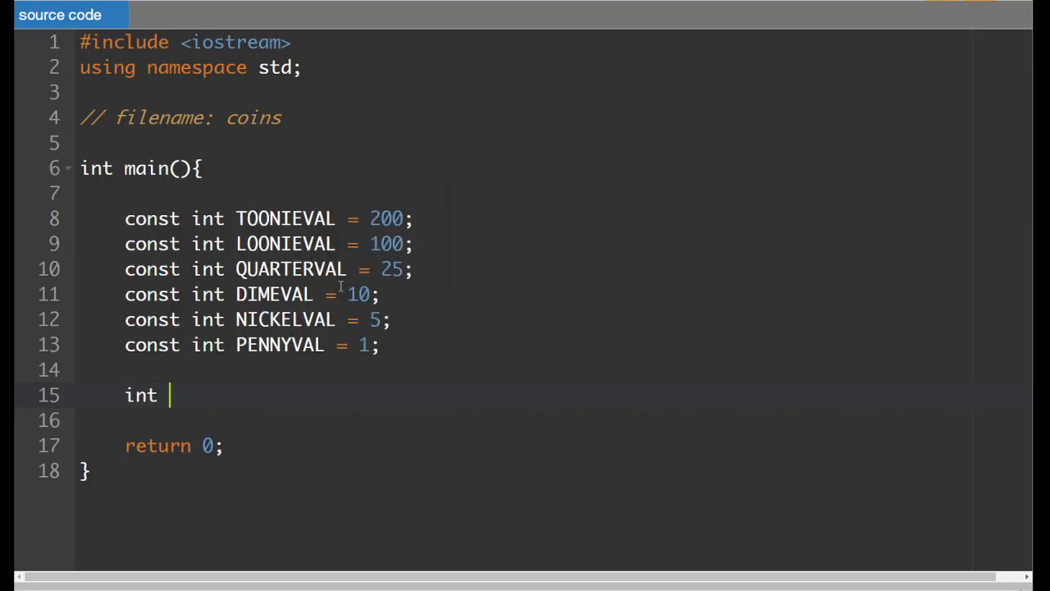
pyautogui.write('cents')
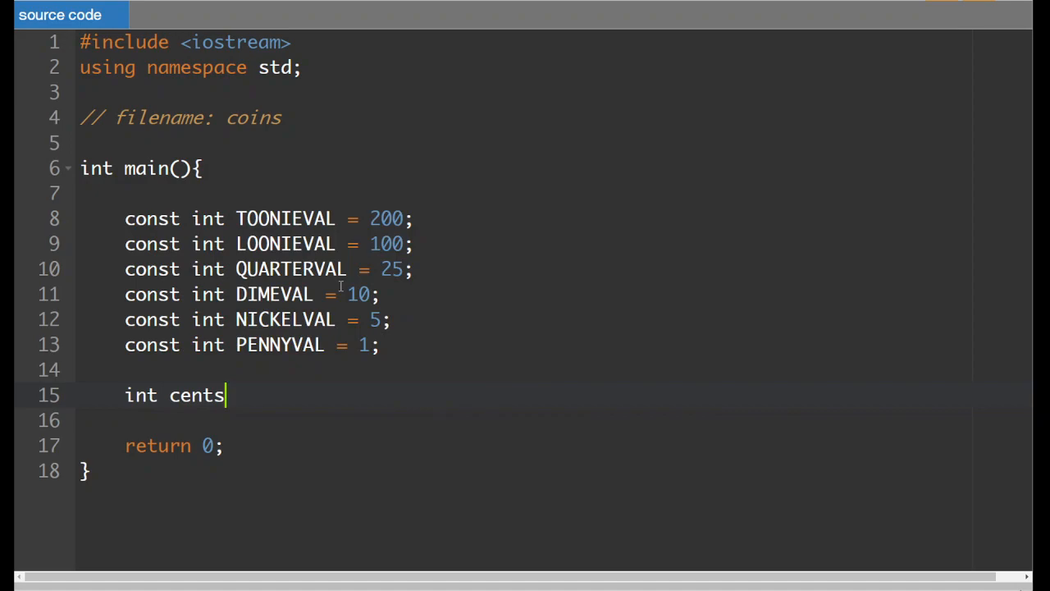
pyautogui.write(';')
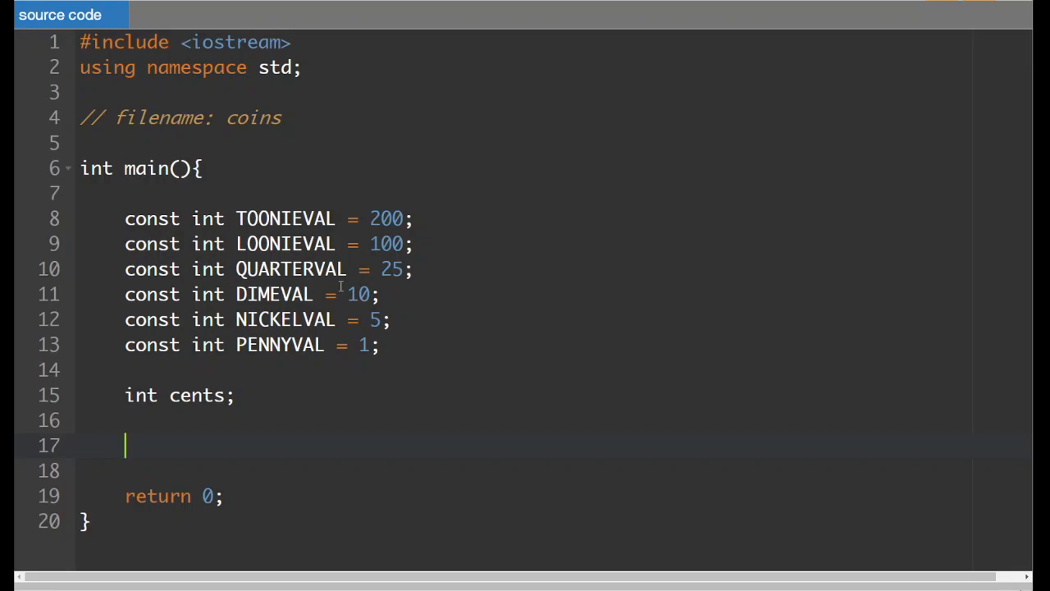
pyautogui.write('int')
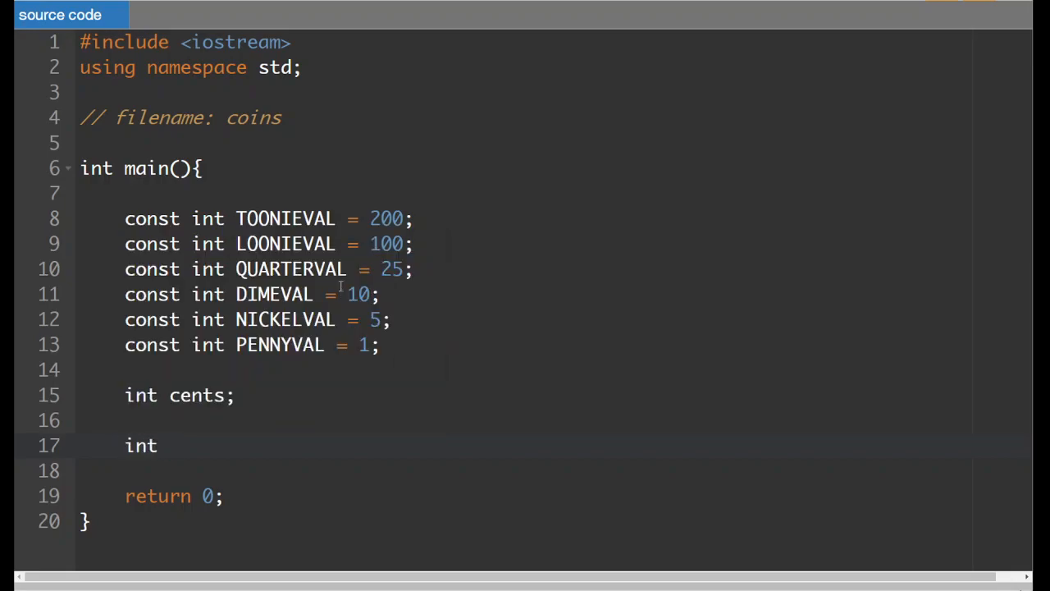
pyautogui.write('toonies, loo')
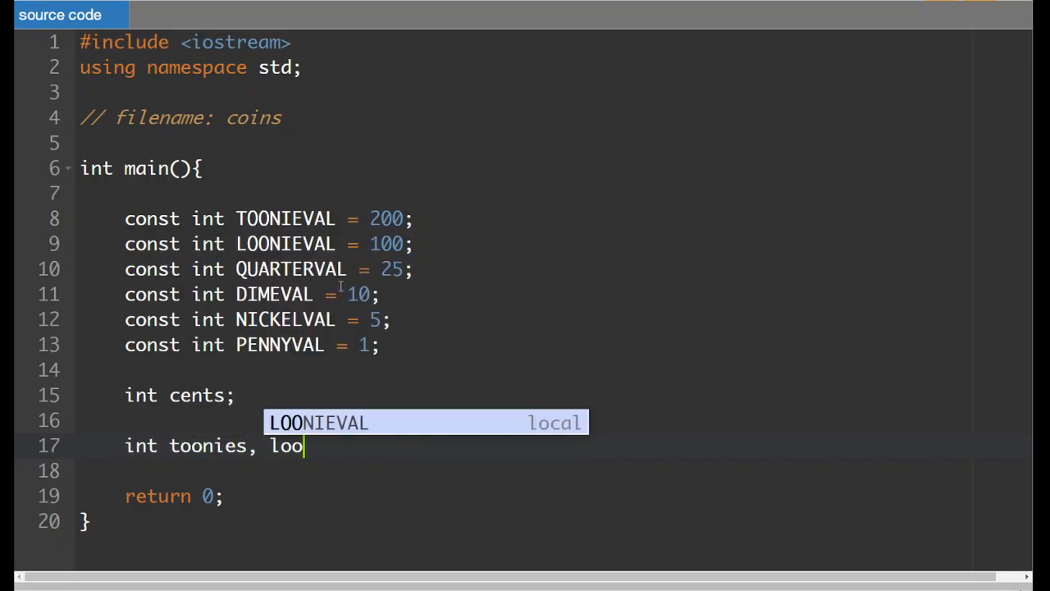
pyautogui.write('nies, quarters,')
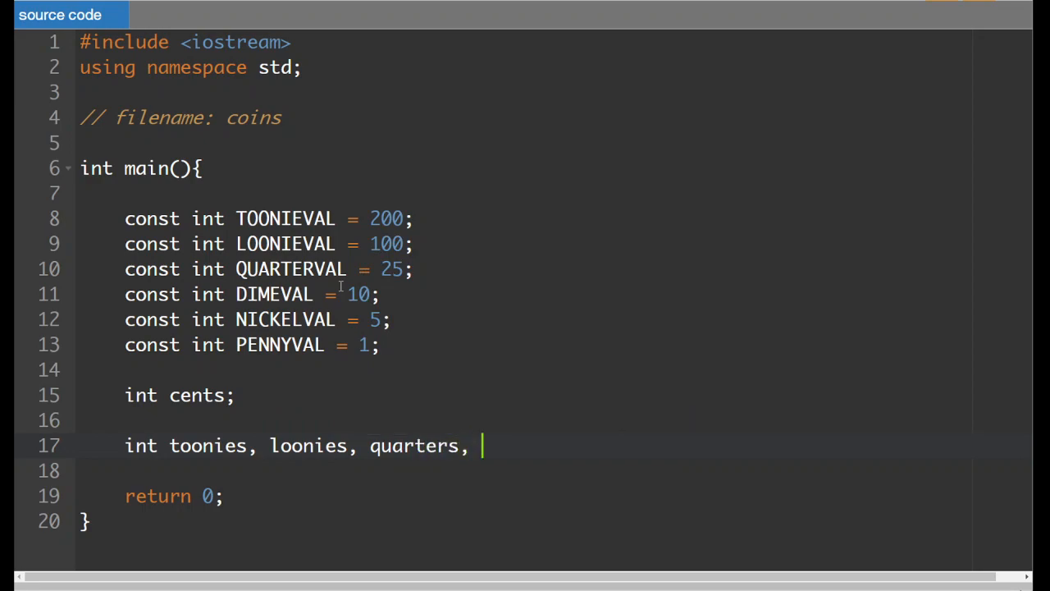
pyautogui.write('dimes, nickels,')
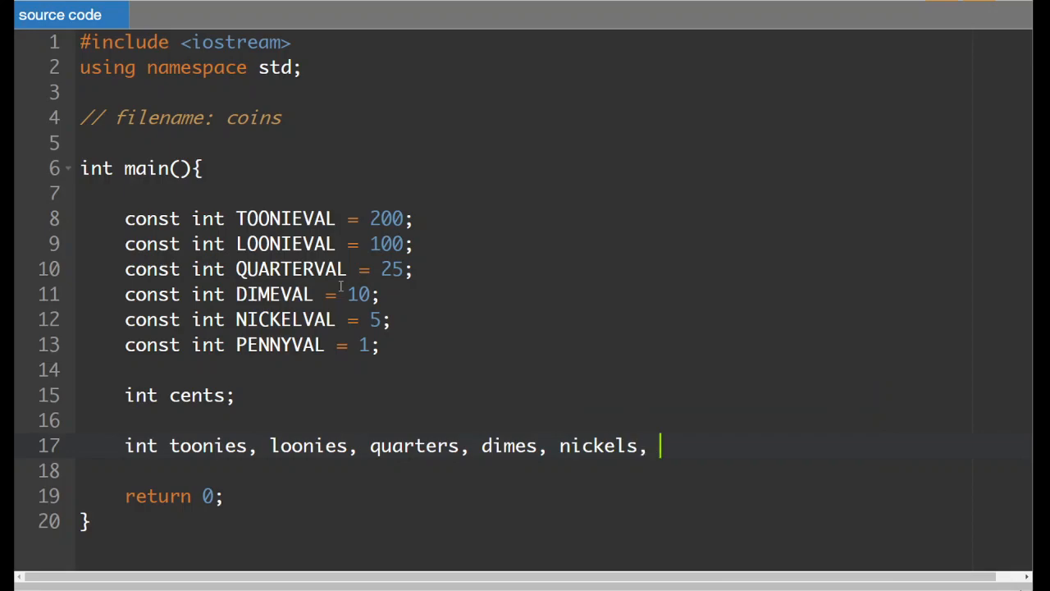
pyautogui.write('pennies;')
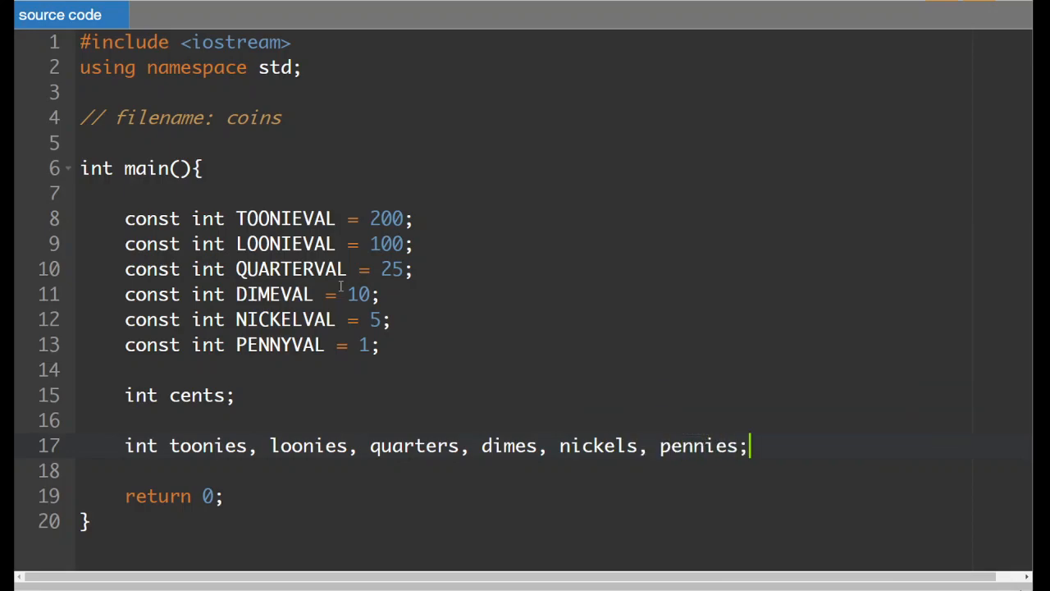
pyautogui.press('enter')
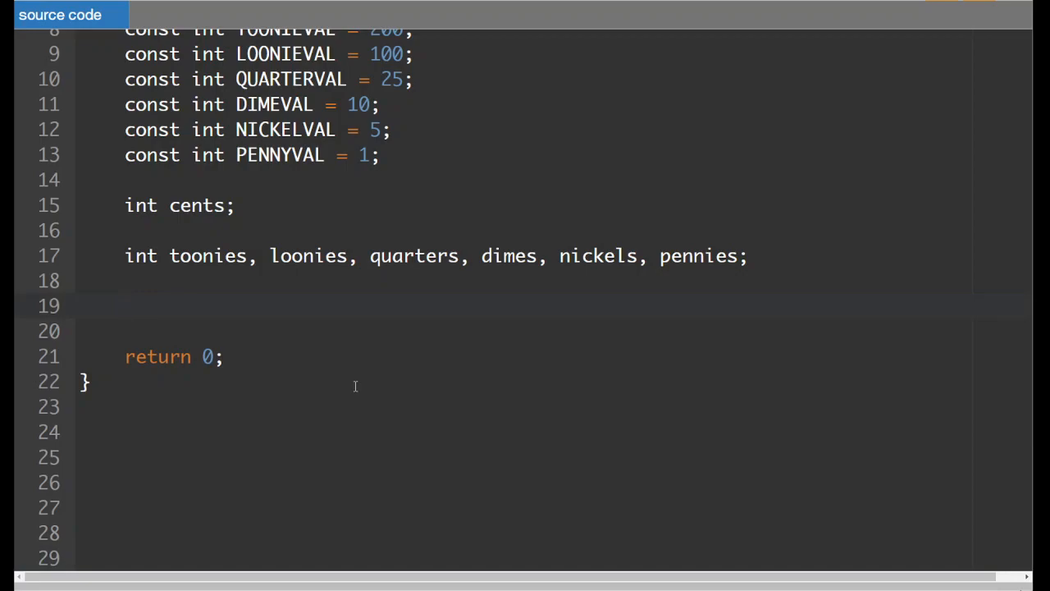
# Step: Prompt "How many cents do you have: ", read into cents, and note // 783
pyautogui.write('cout << ""')
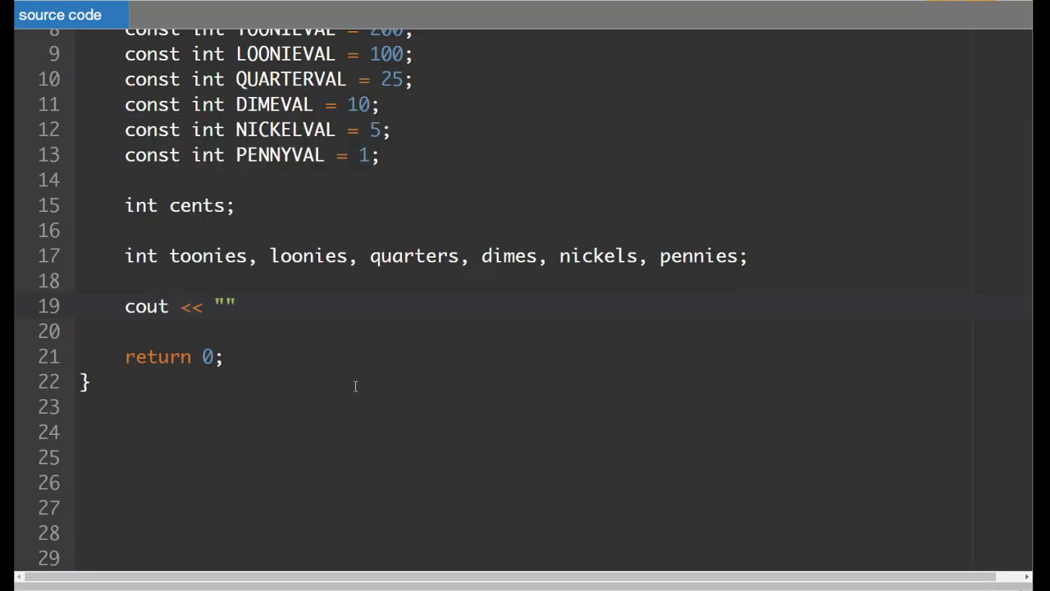
pyautogui.write('How many cents')
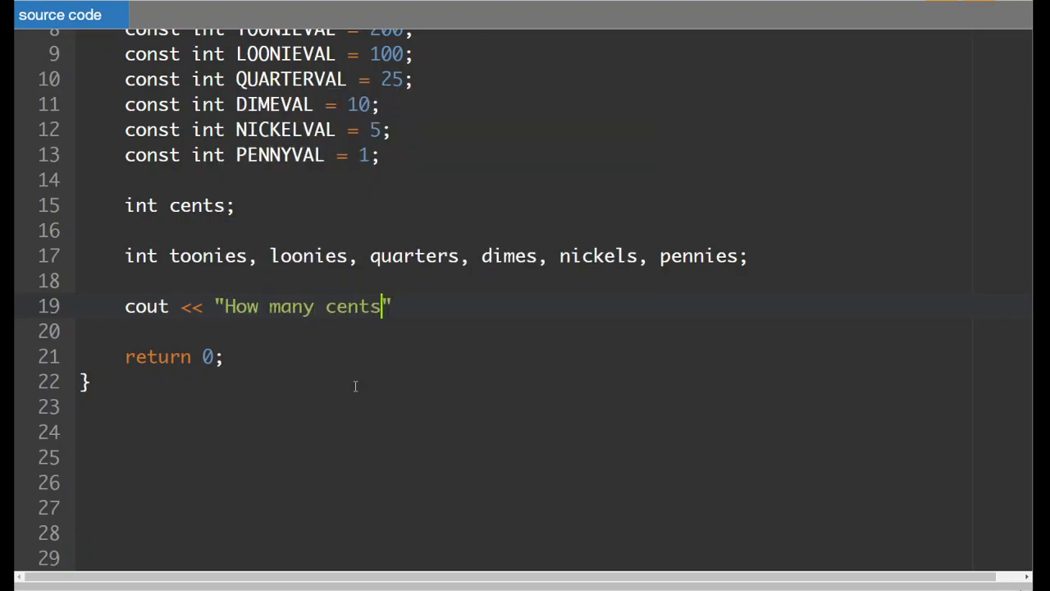
pyautogui.write('do you have:')
pyautogui.click(525, 332)
pyautogui.write('cin ')
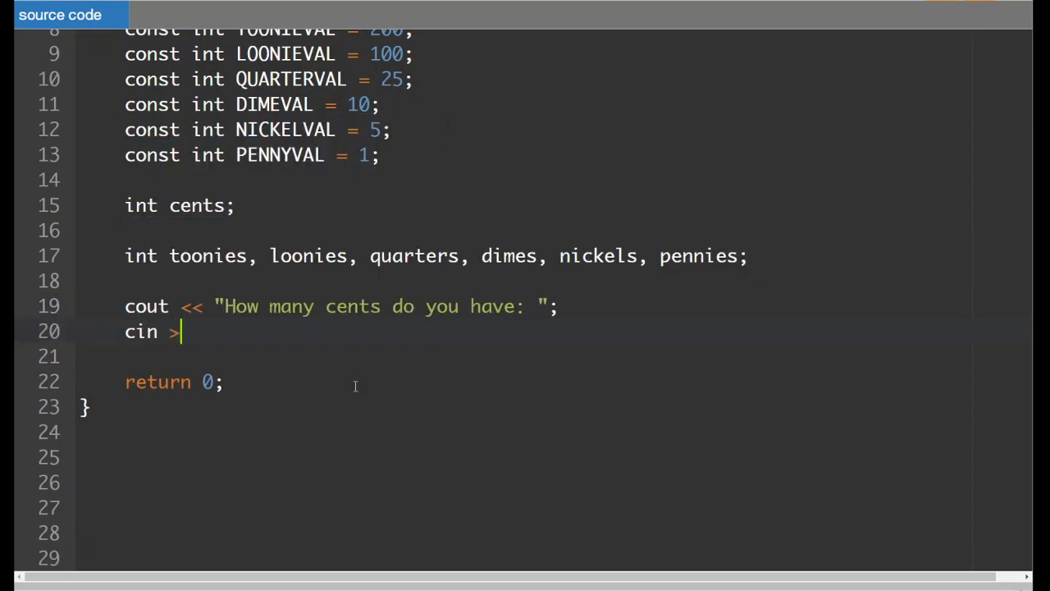
pyautogui.write('> cents;')
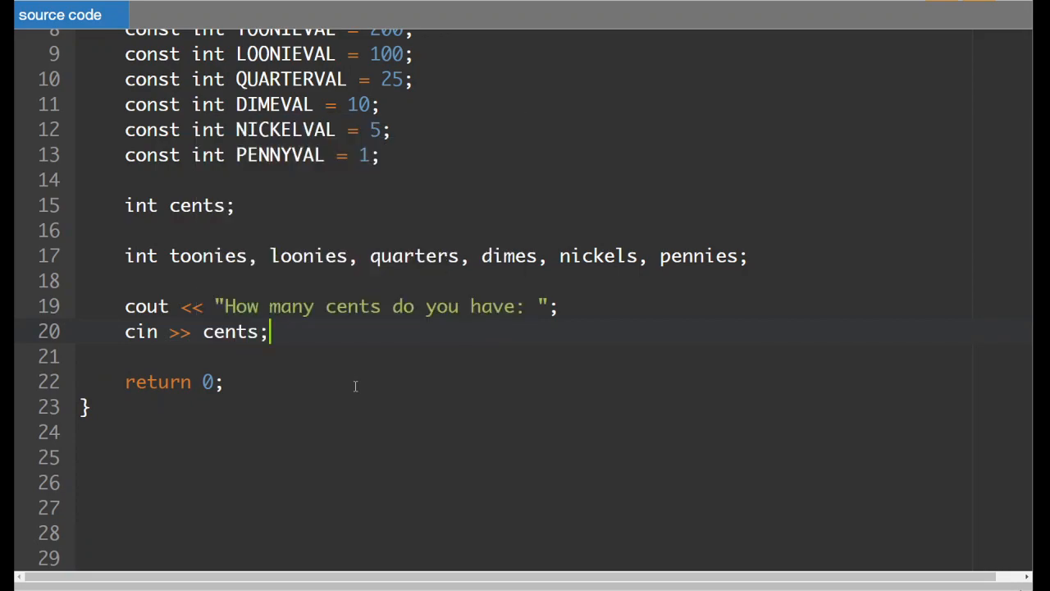
pyautogui.press('Return')
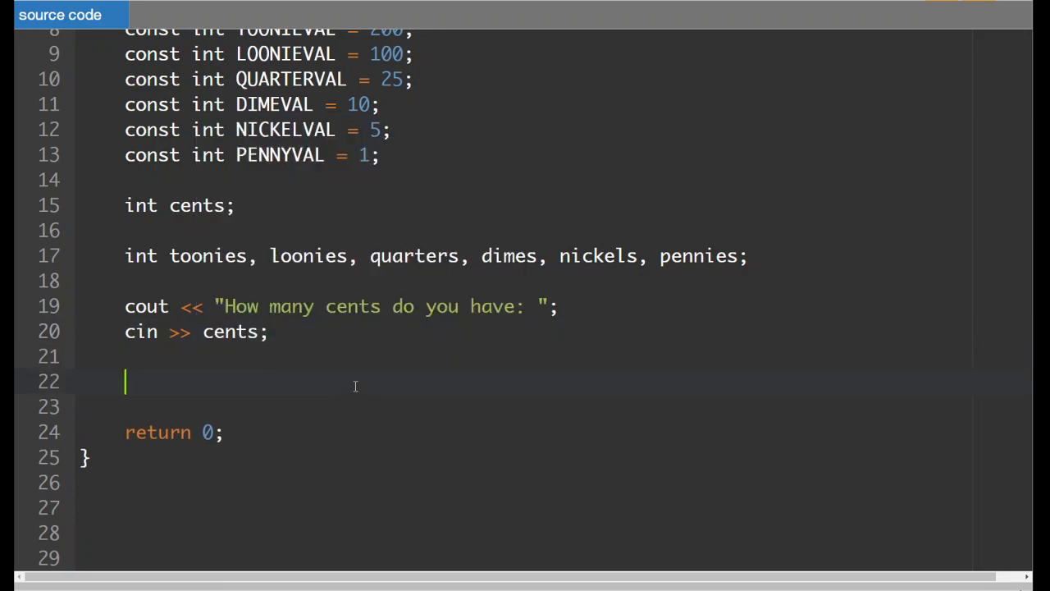
pyautogui.scroll(-3)
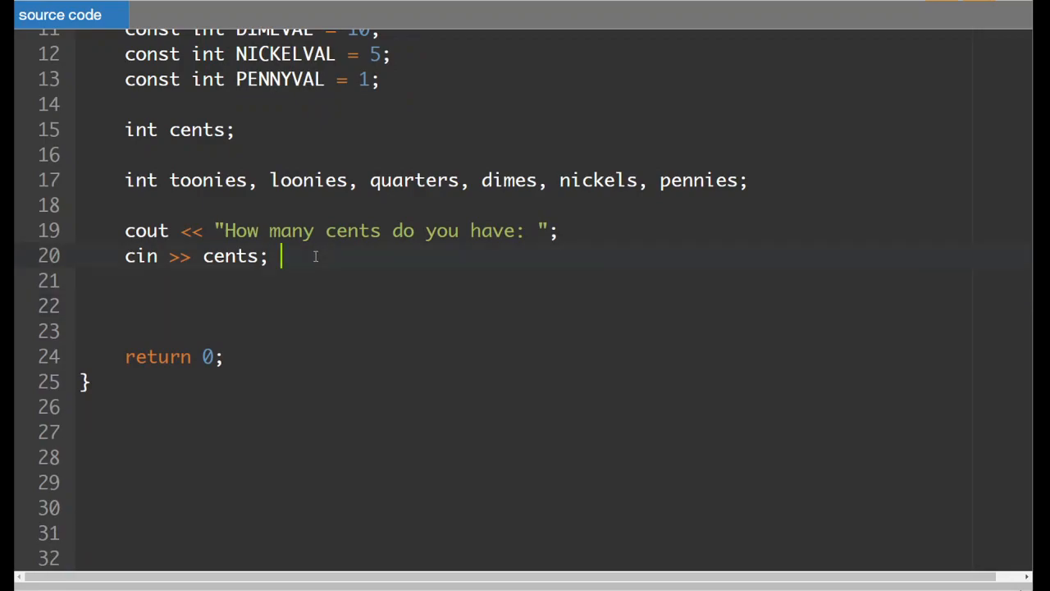
pyautogui.write('// 783')
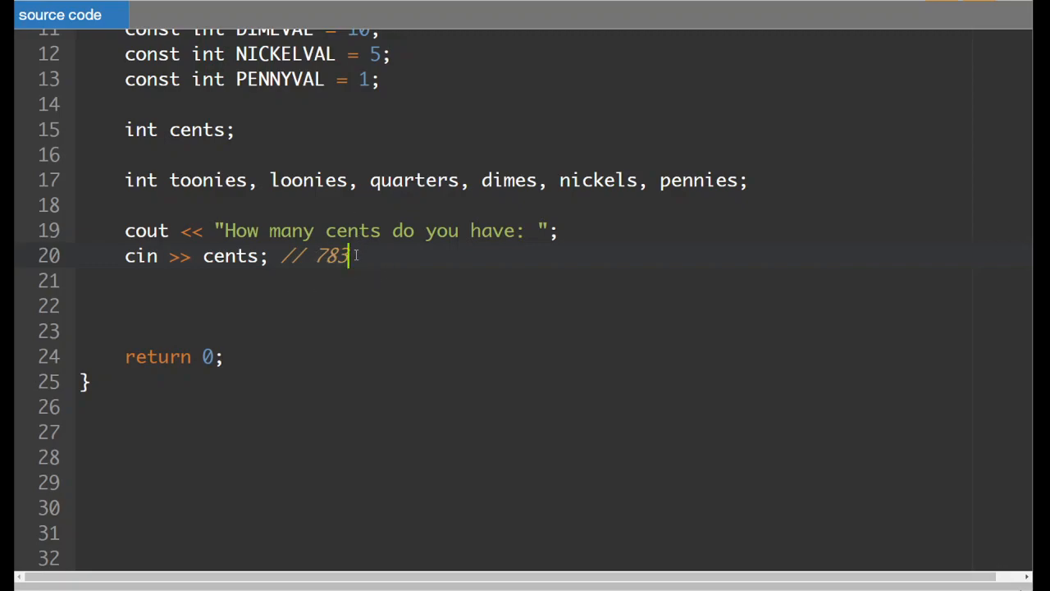
pyautogui.moveTo(434, 261)
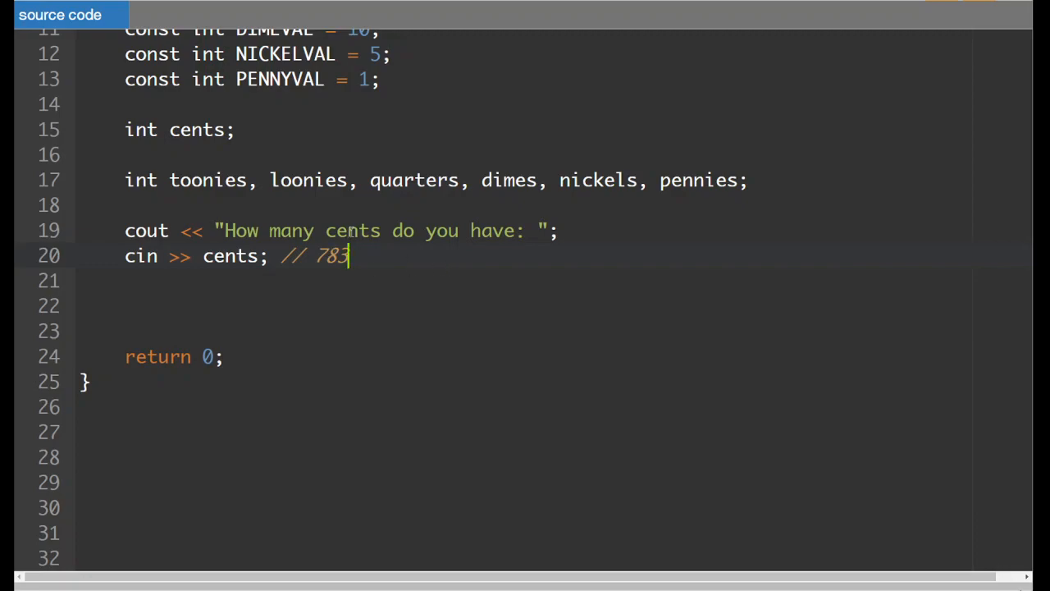
pyautogui.scroll(3)
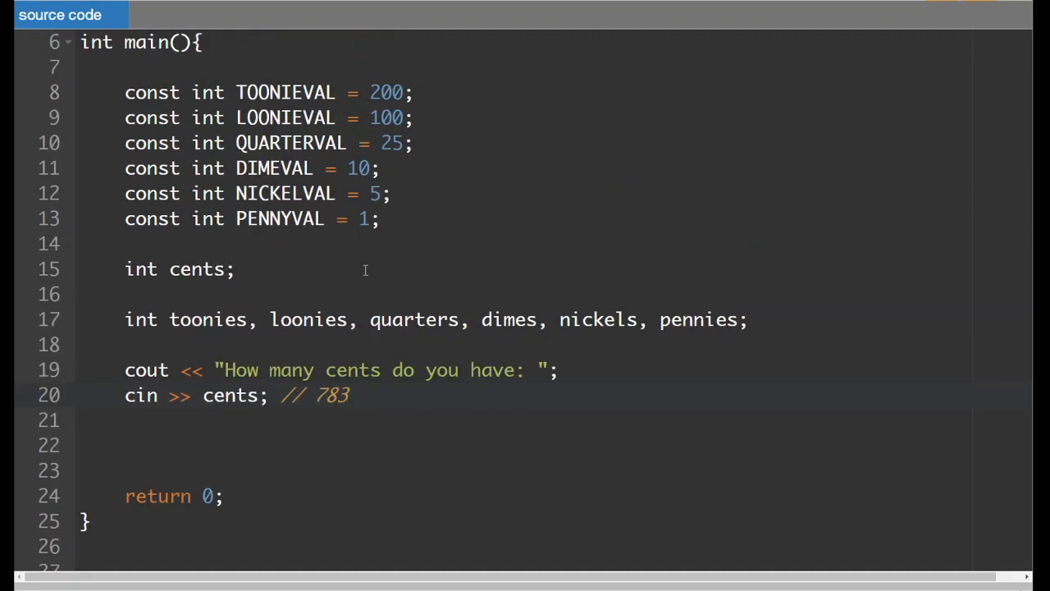
pyautogui.scroll(-3)
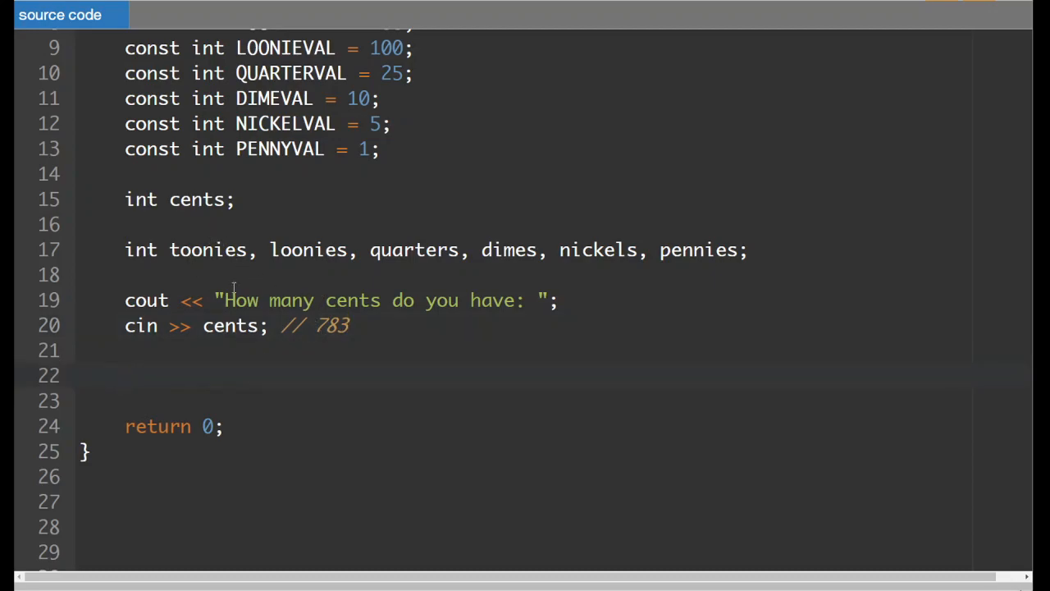
# Step: Compute toonies = cents / TOONIEVAL;
pyautogui.write('toonies =')
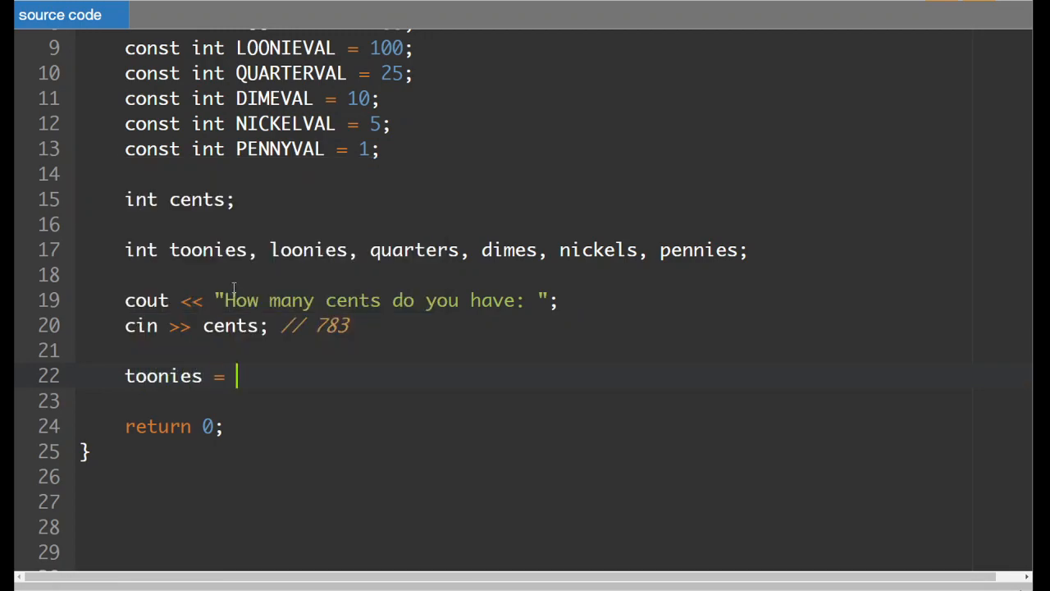
pyautogui.write('cents /')
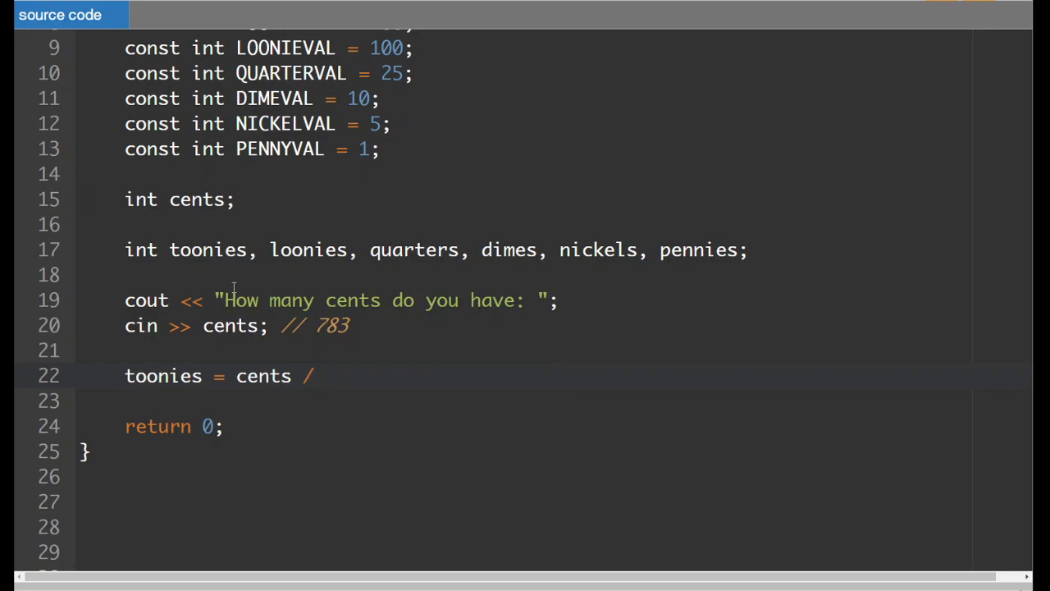
pyautogui.write('TOONIEVAL;')
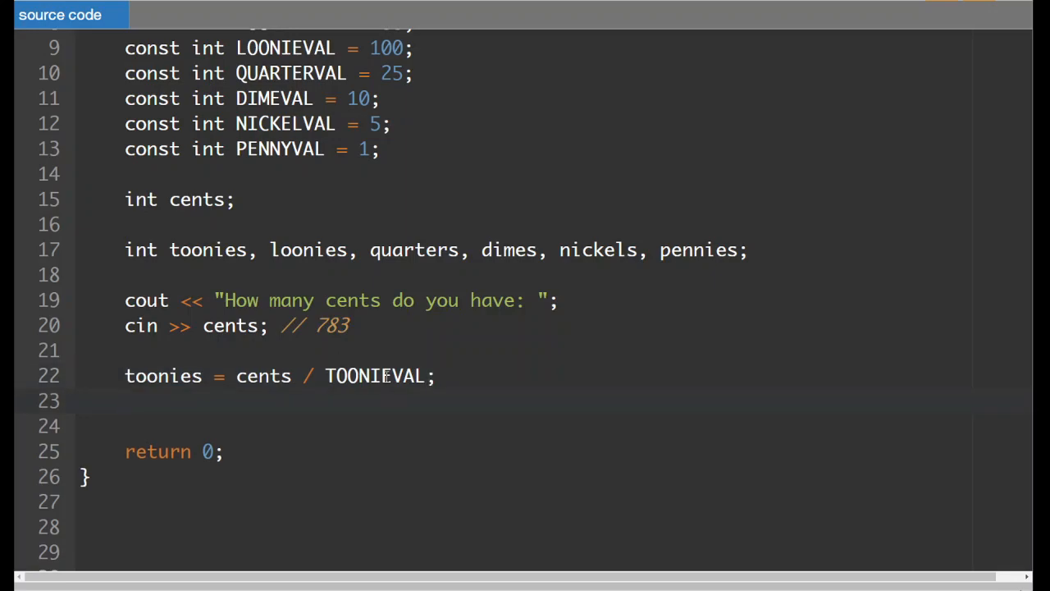
# Step: Reduce cents to the remainder with cents = cents % TOONIEVAL;
pyautogui.click(439, 376)
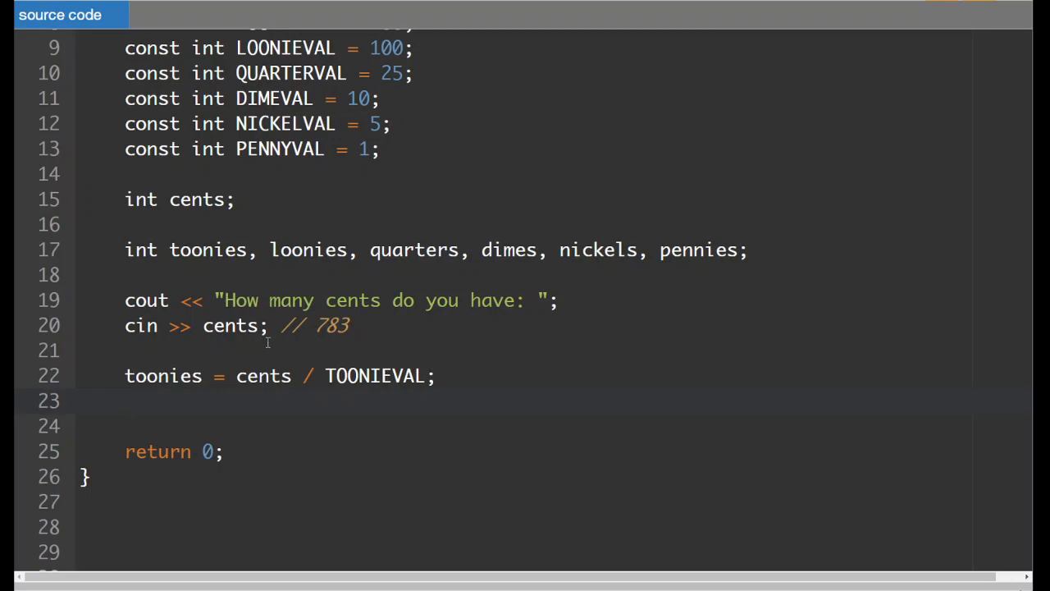
pyautogui.moveTo(351, 376)
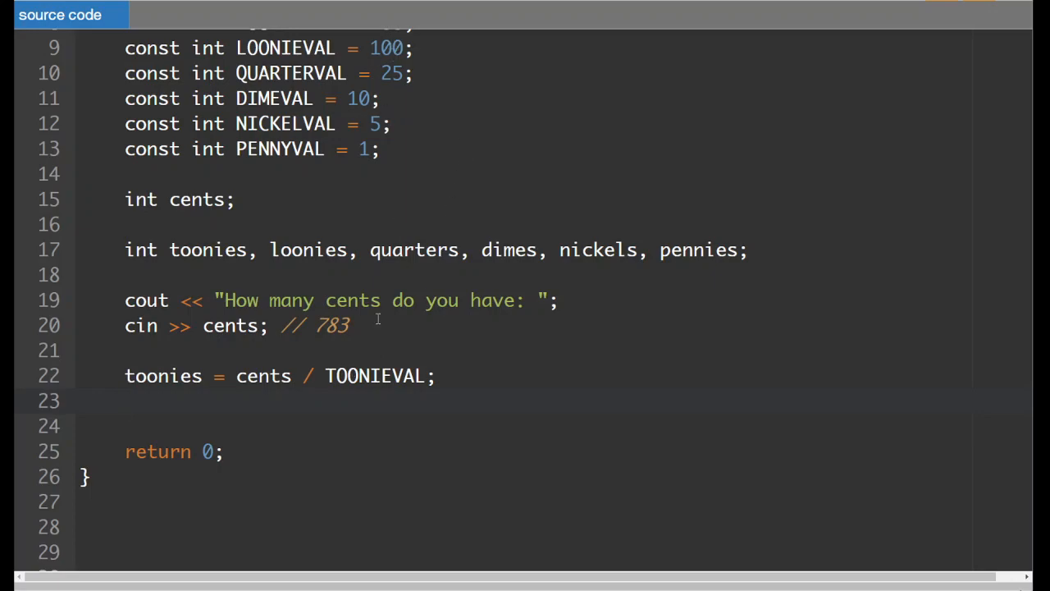
pyautogui.moveTo(346, 410)
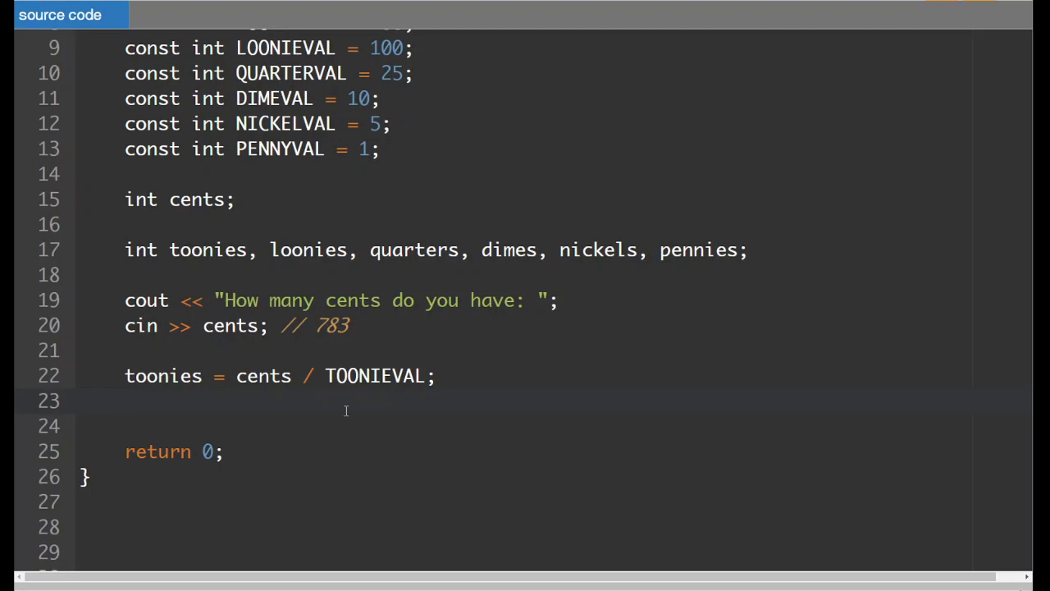
pyautogui.write('cents')
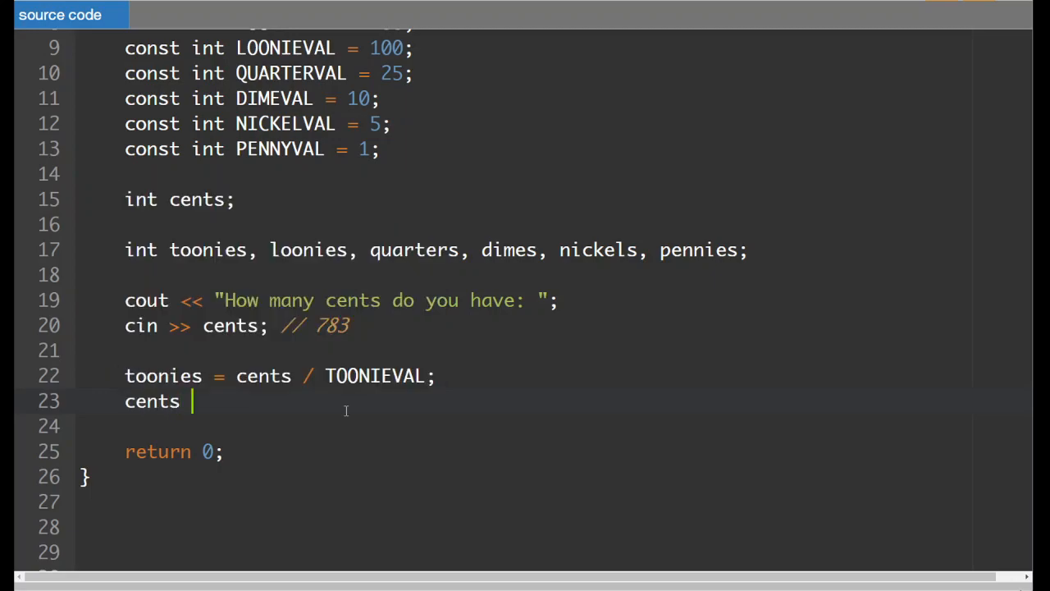
pyautogui.write('=')
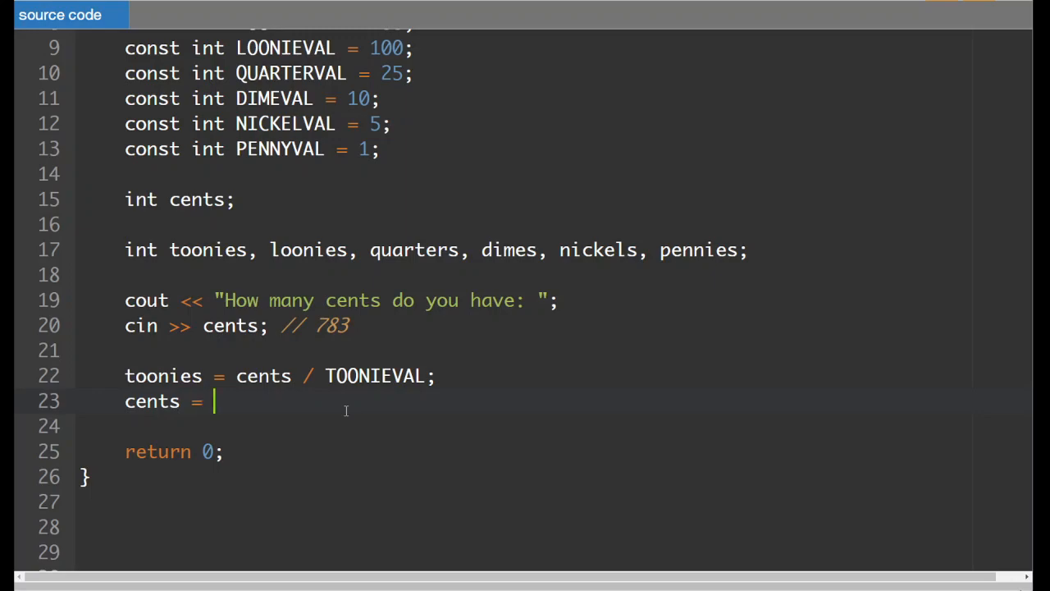
pyautogui.write('cents')
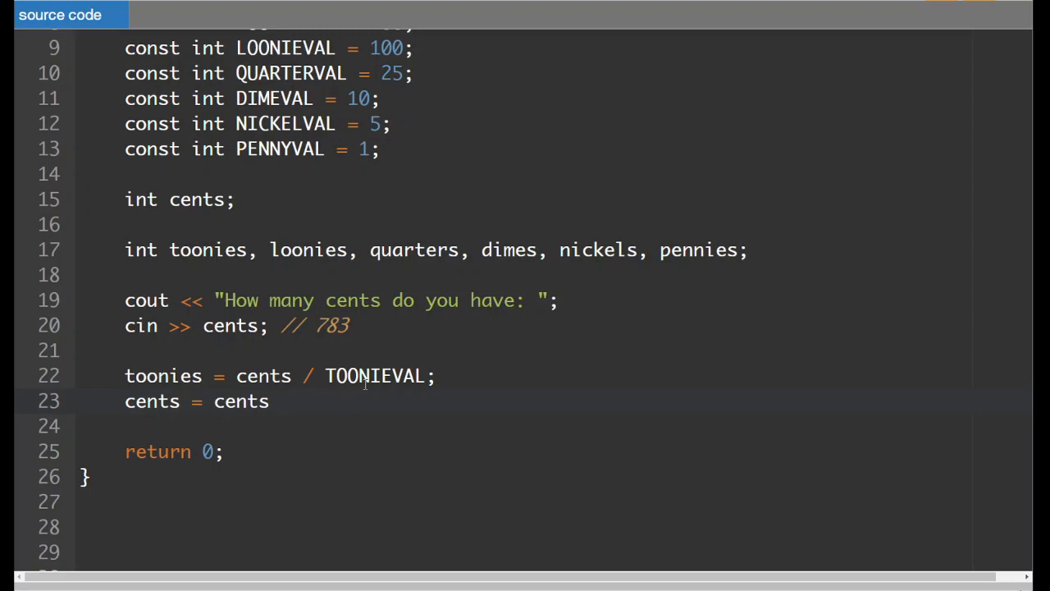
pyautogui.write('%')
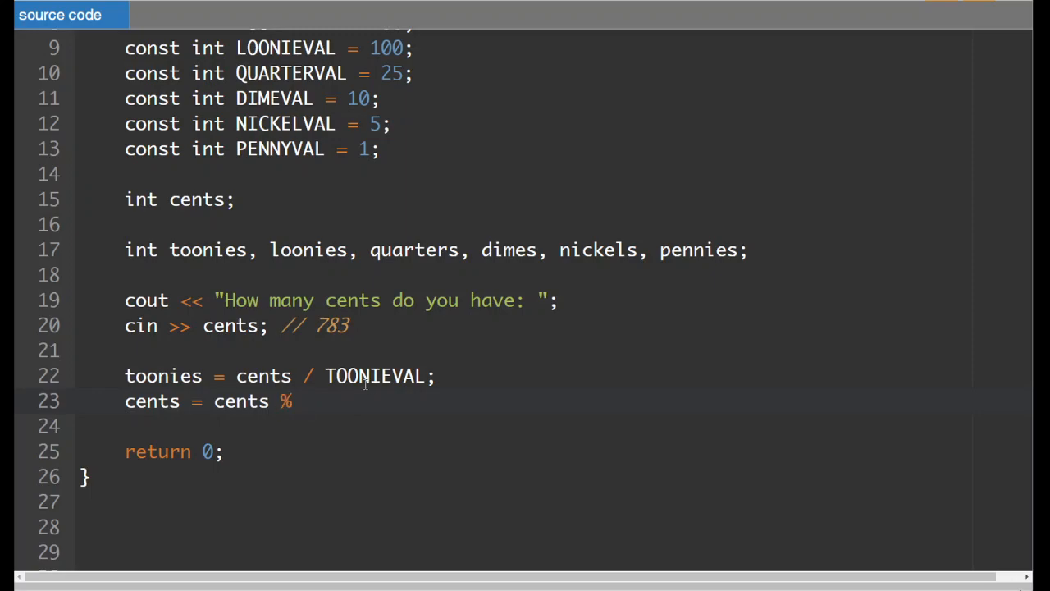
pyautogui.write('TOONIEVAL')
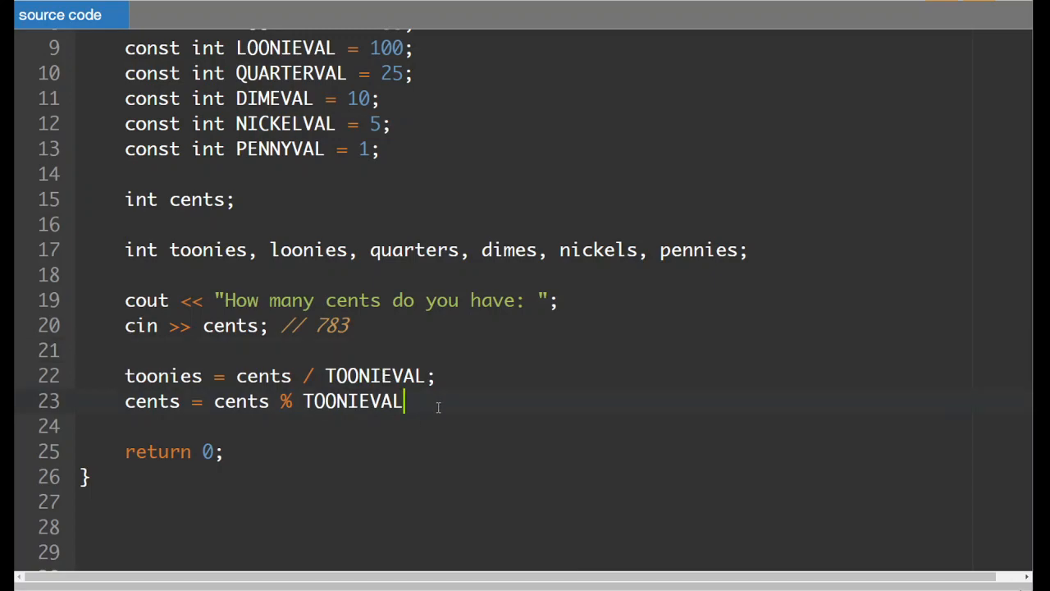
pyautogui.write(';')
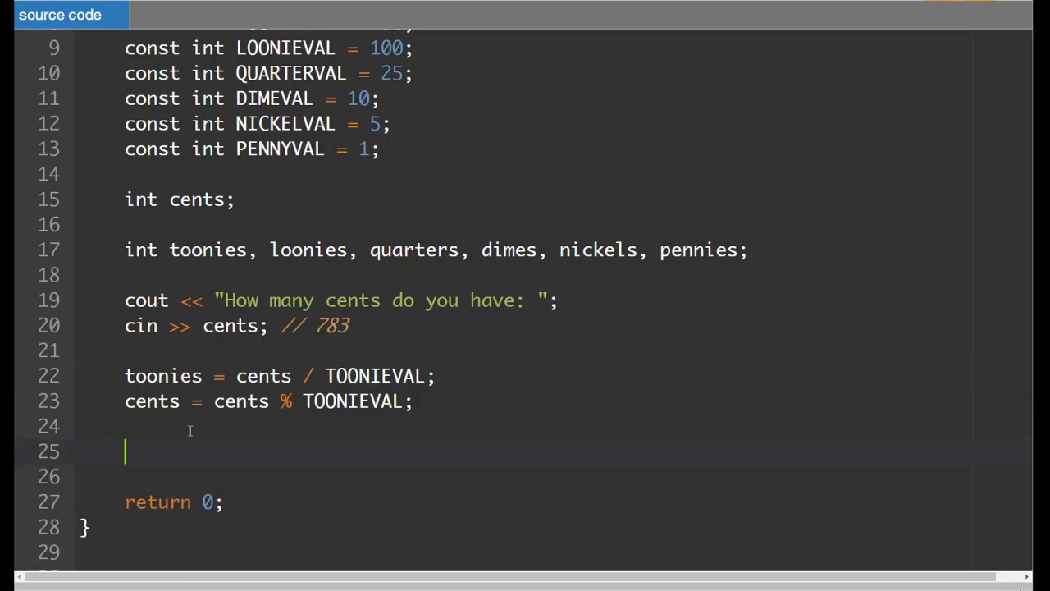
# Step: Add the loonies division and cents % LOONIEVAL remainder lines, with a copy of the pair below
pyautogui.write('toonies = cents / TOONIEVAL;')
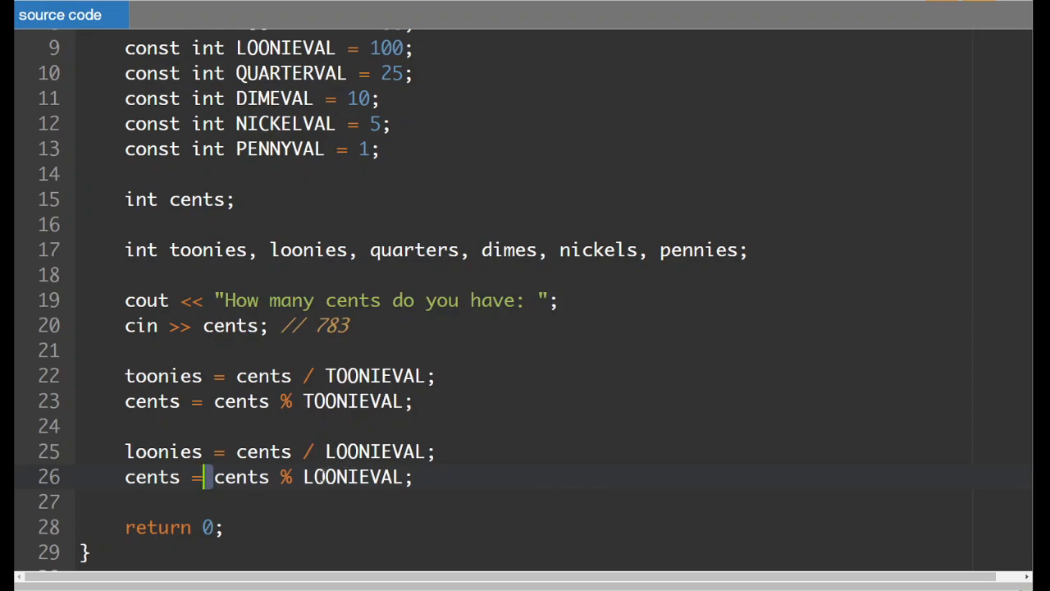
pyautogui.scroll(-3)
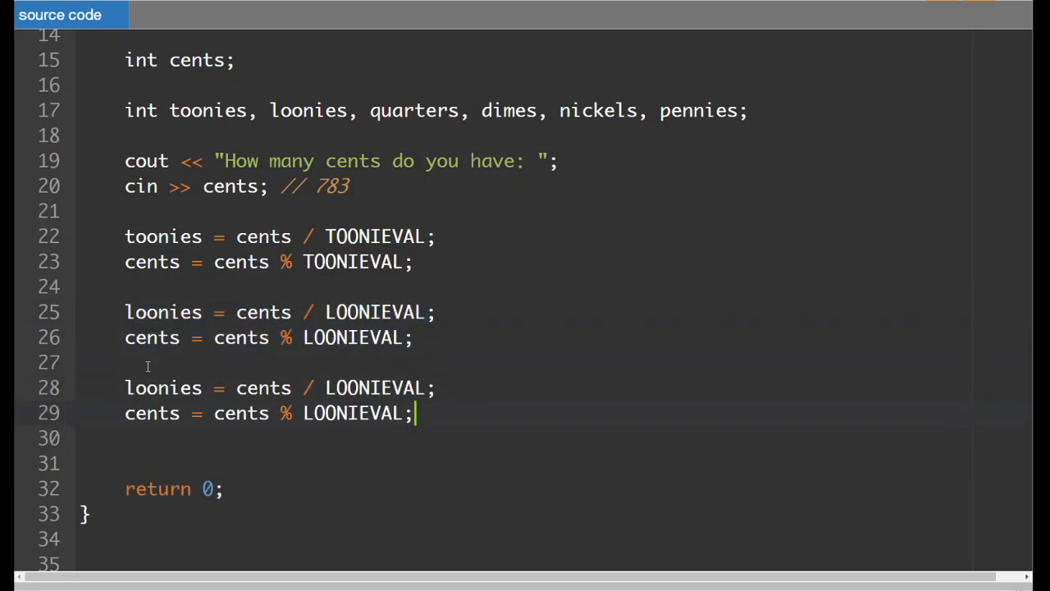
# Step: Rename the copied pair to quarters with QUARTERVAL, then select it to duplicate
pyautogui.click(316, 387)
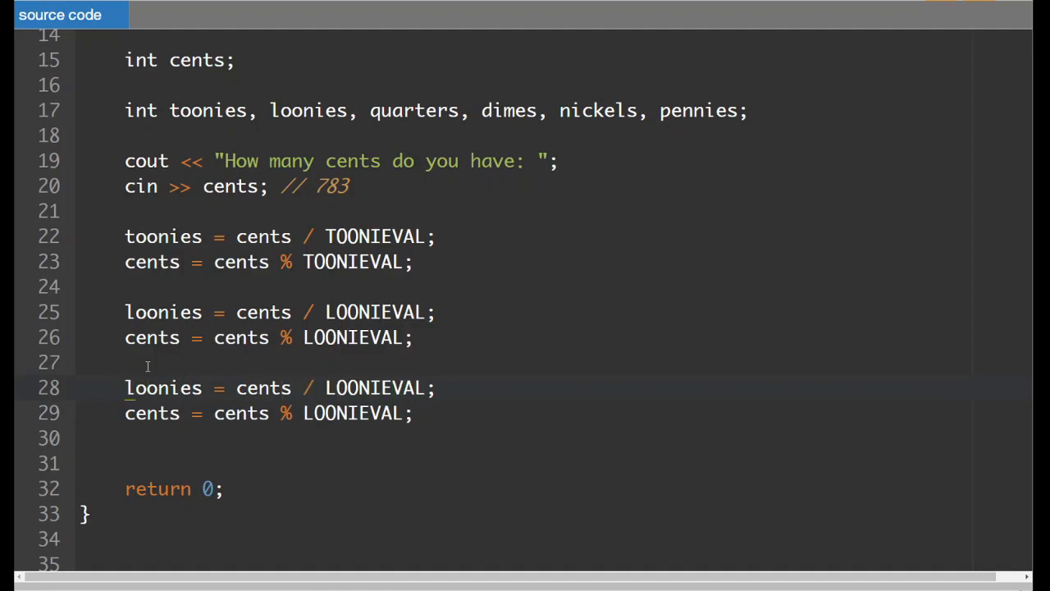
pyautogui.write('quarts')
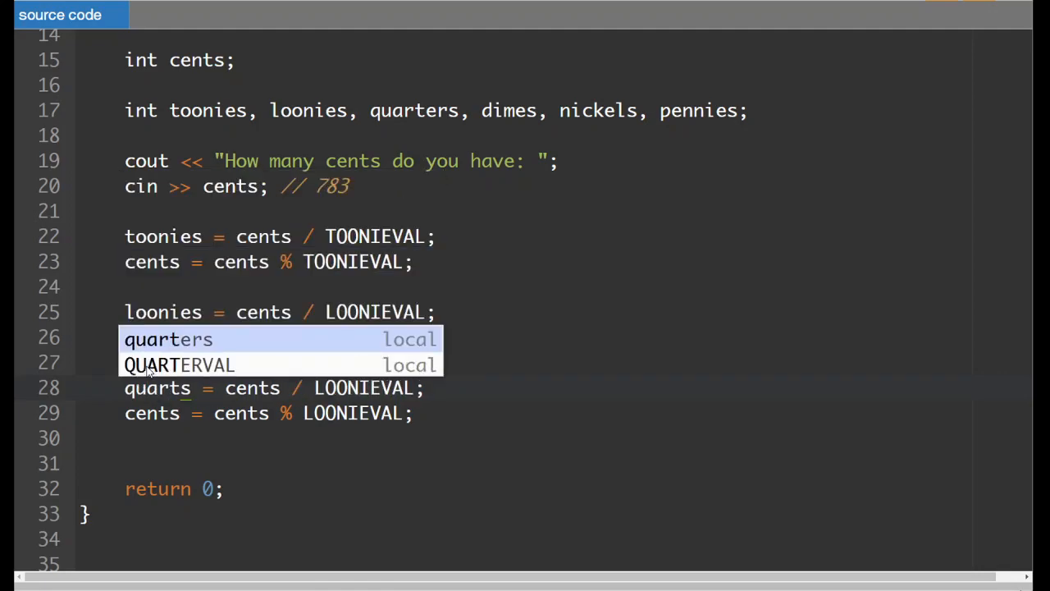
pyautogui.click(168, 339)
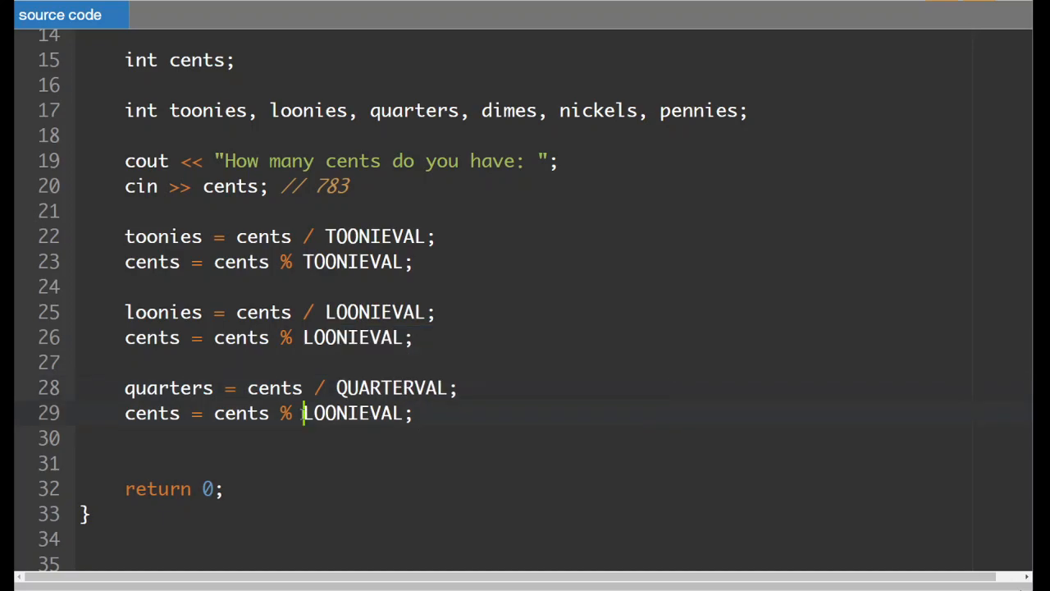
pyautogui.moveTo(410, 482)
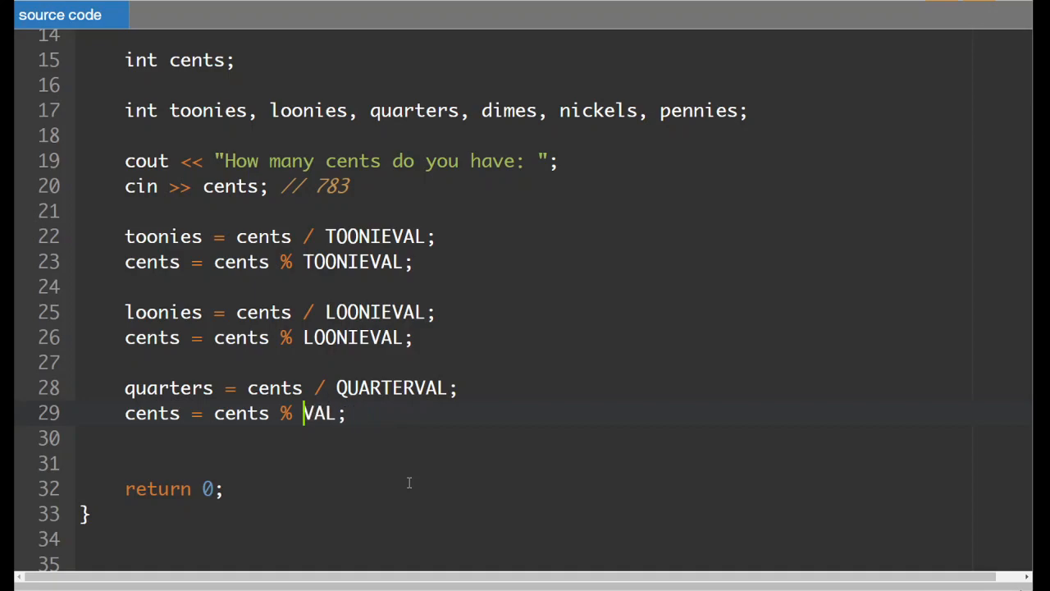
pyautogui.write('quar')
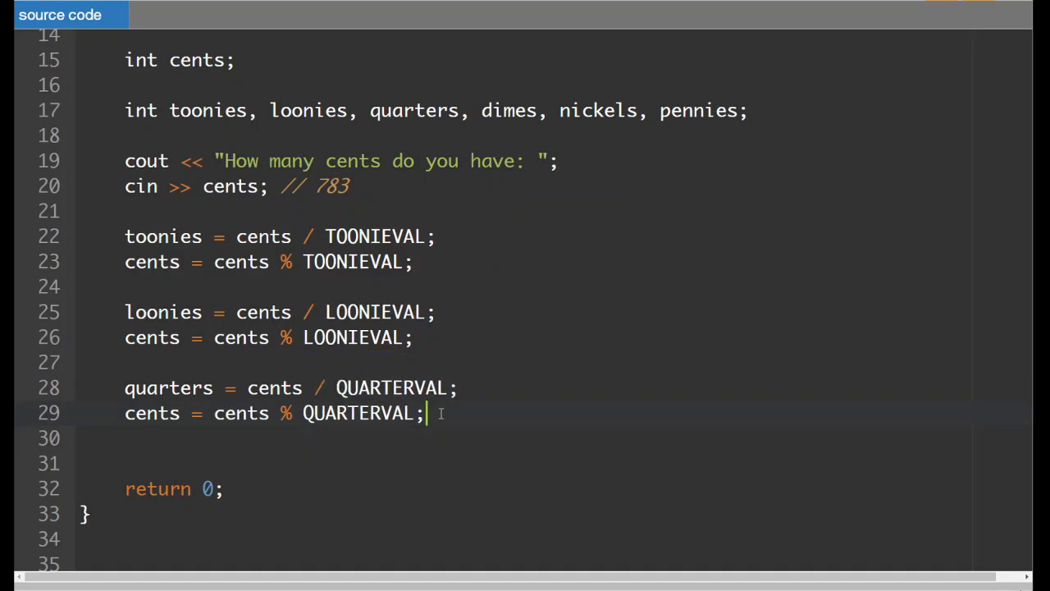
pyautogui.moveTo(426, 412); pyautogui.dragTo(124, 387)
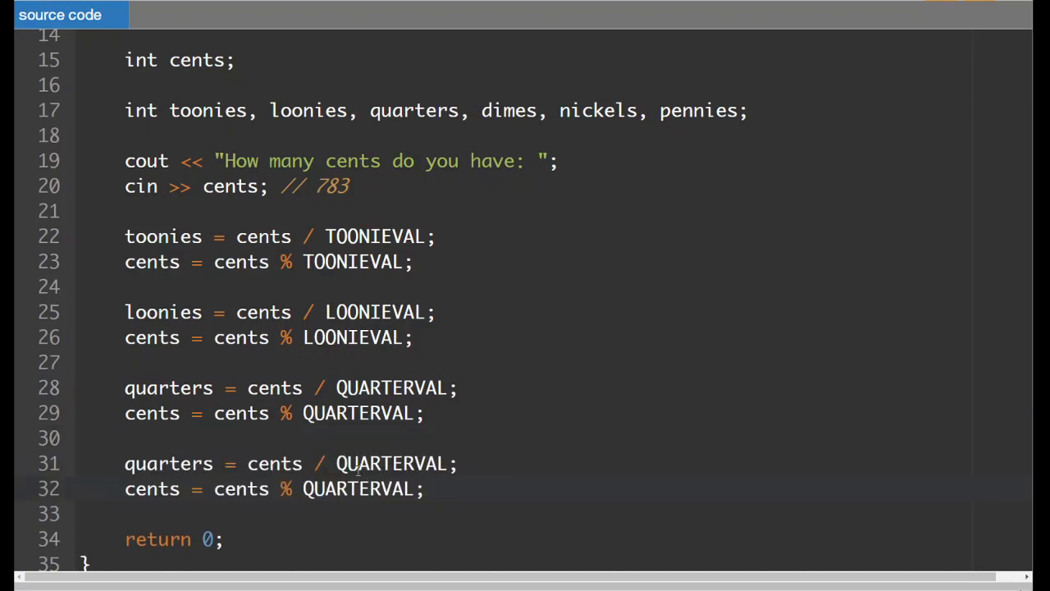
# Step: Change the copied pair to compute dimes with DIMEVAL
pyautogui.doubleClick(361, 463)
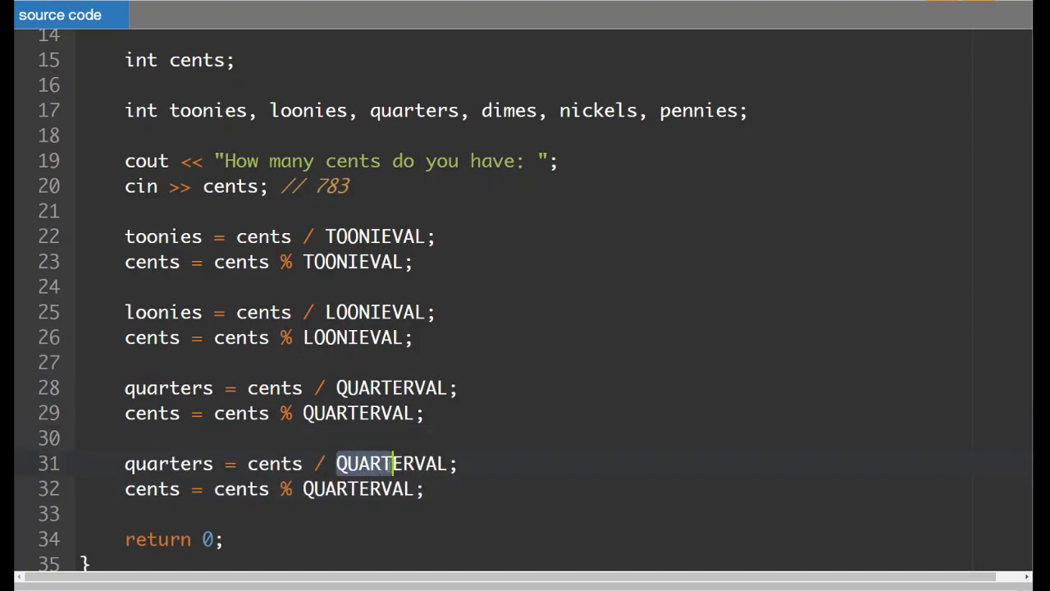
pyautogui.write('d')
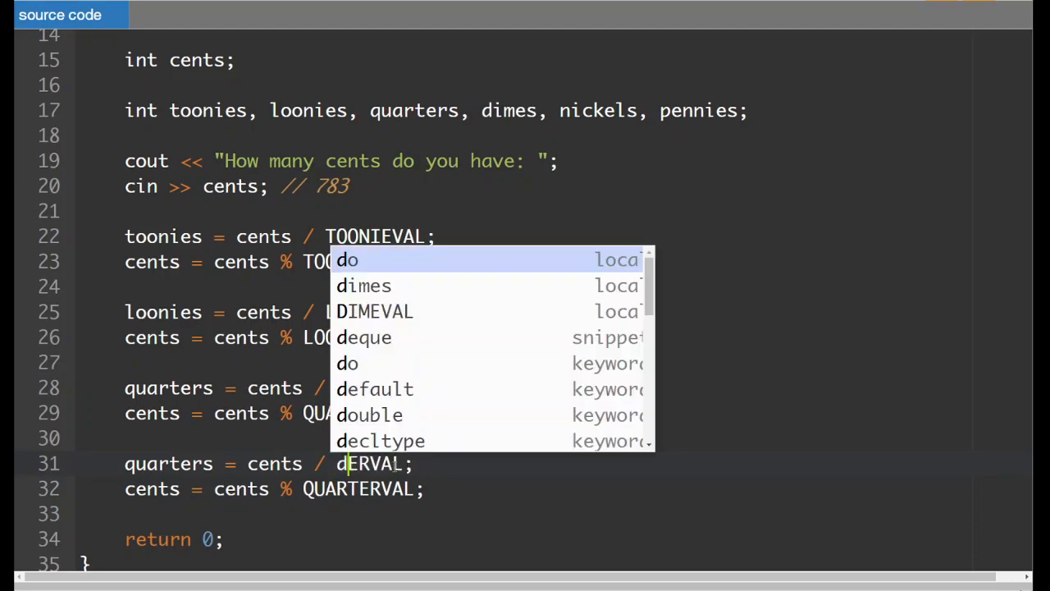
pyautogui.write('i')
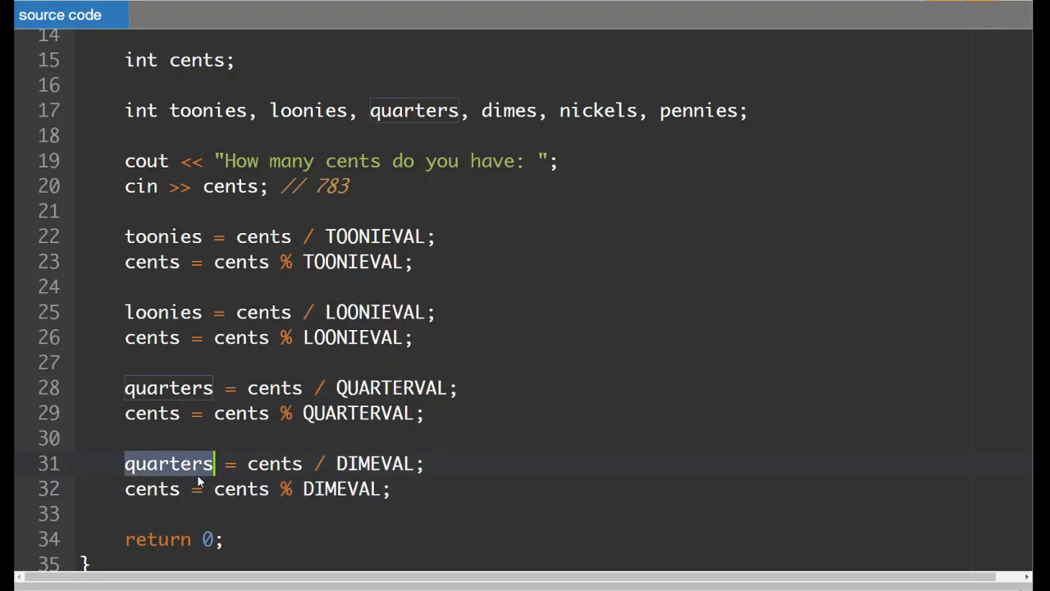
pyautogui.write('dime')
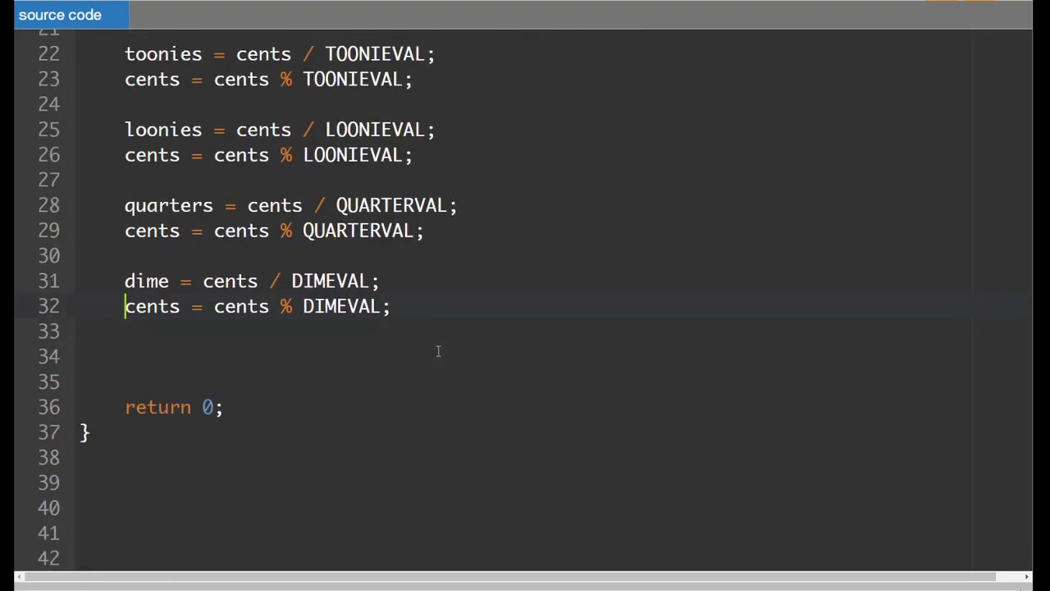
# Step: Paste another pair, convert it to nickels with NICKELVAL, and add blank lines
pyautogui.write('quarters = cents / QUARTERVAL;\\n\tcents = cents % QUARTERVAL;')
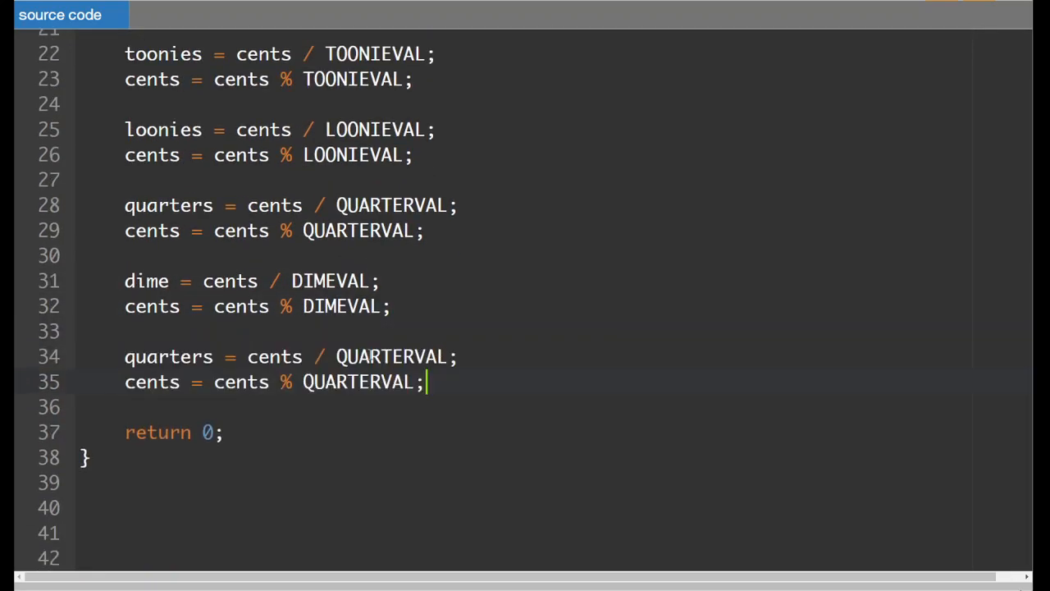
pyautogui.write('nickel')
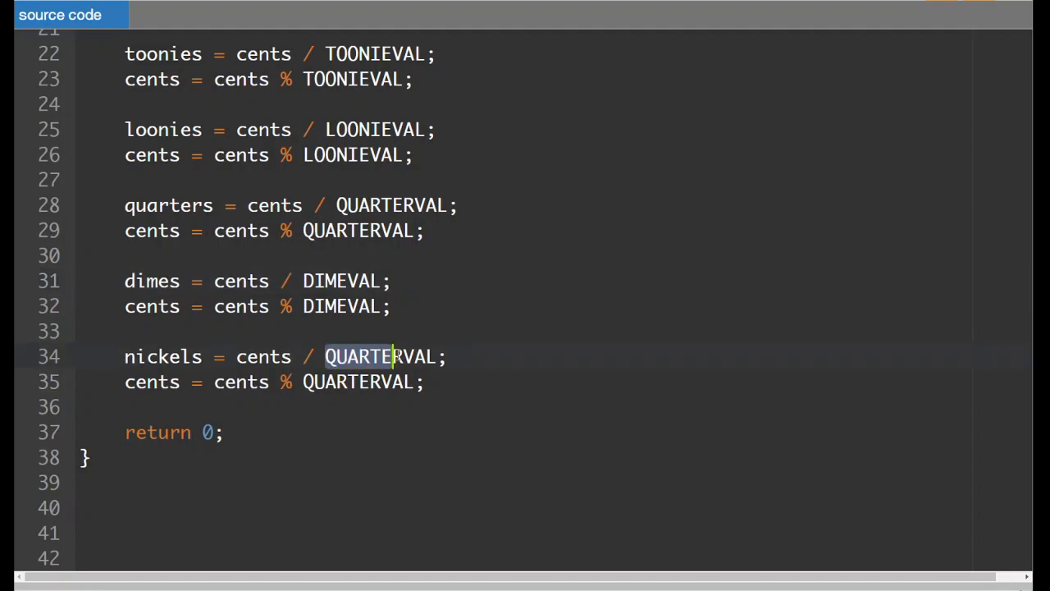
pyautogui.write('NICKEL')
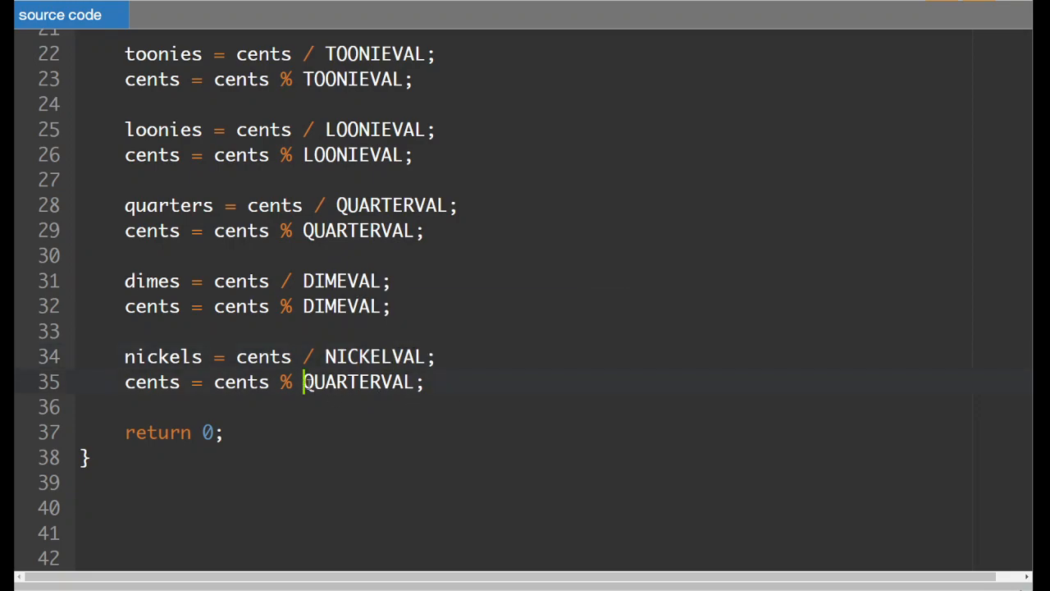
pyautogui.write('NICKEL')
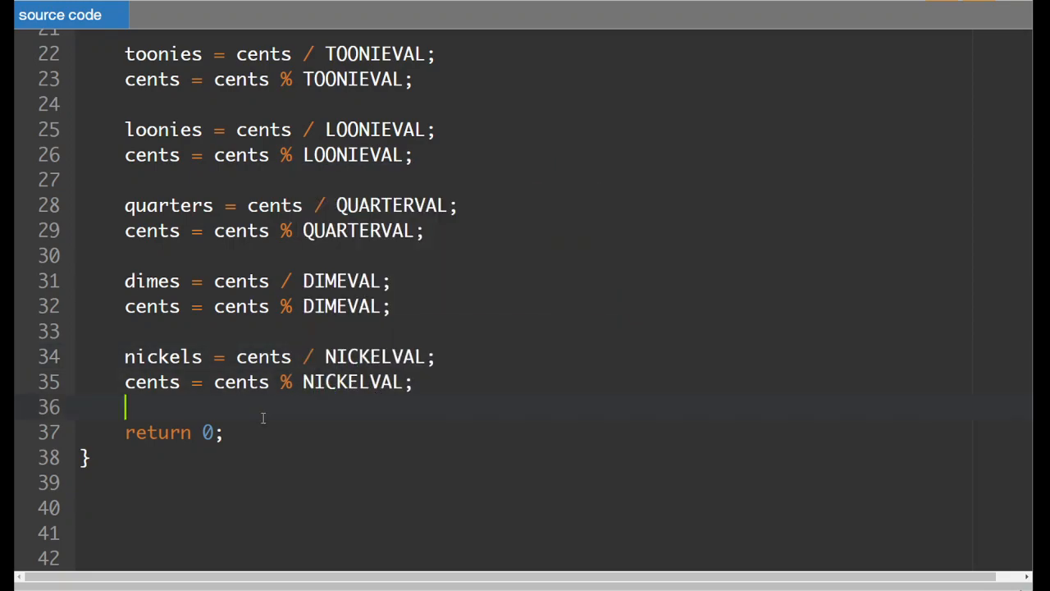
pyautogui.press('enter')
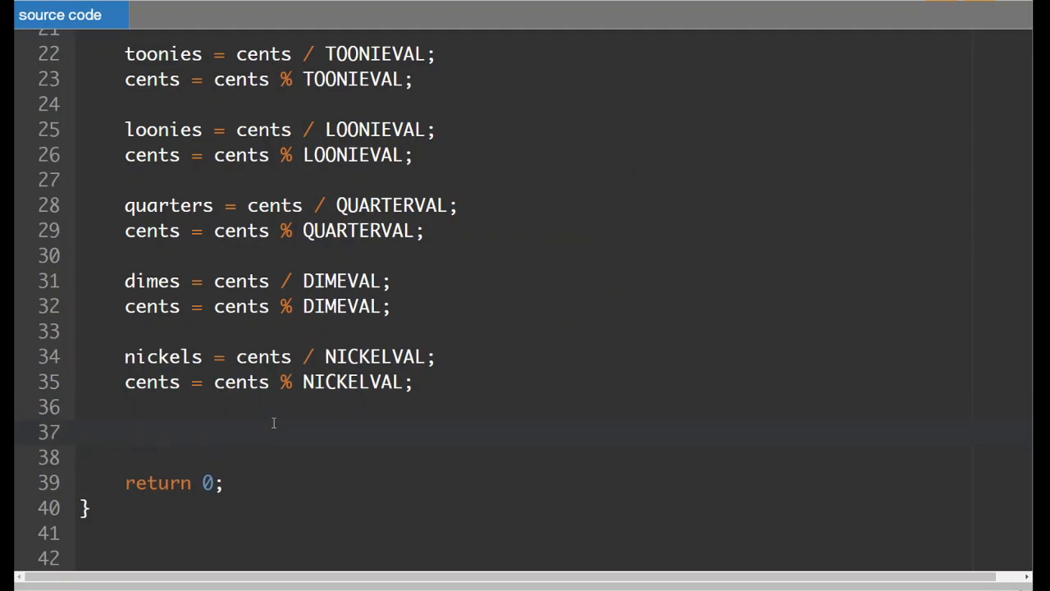
# Step: Add trace comments // 1, // 3, // 8, // 0 beside the coin calculation lines
pyautogui.scroll(3)
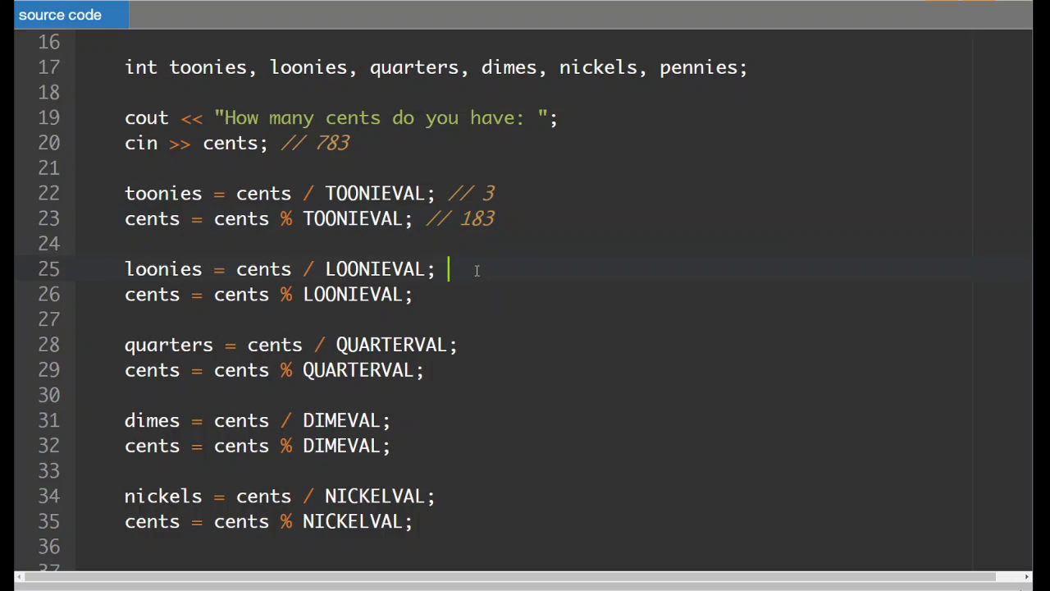
pyautogui.write('//')
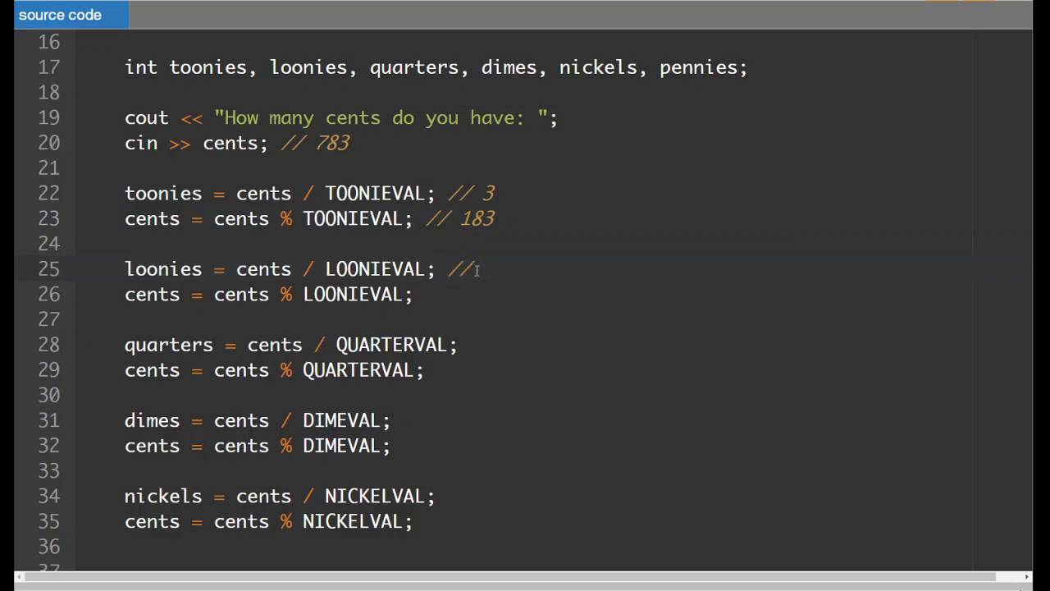
pyautogui.write('1')
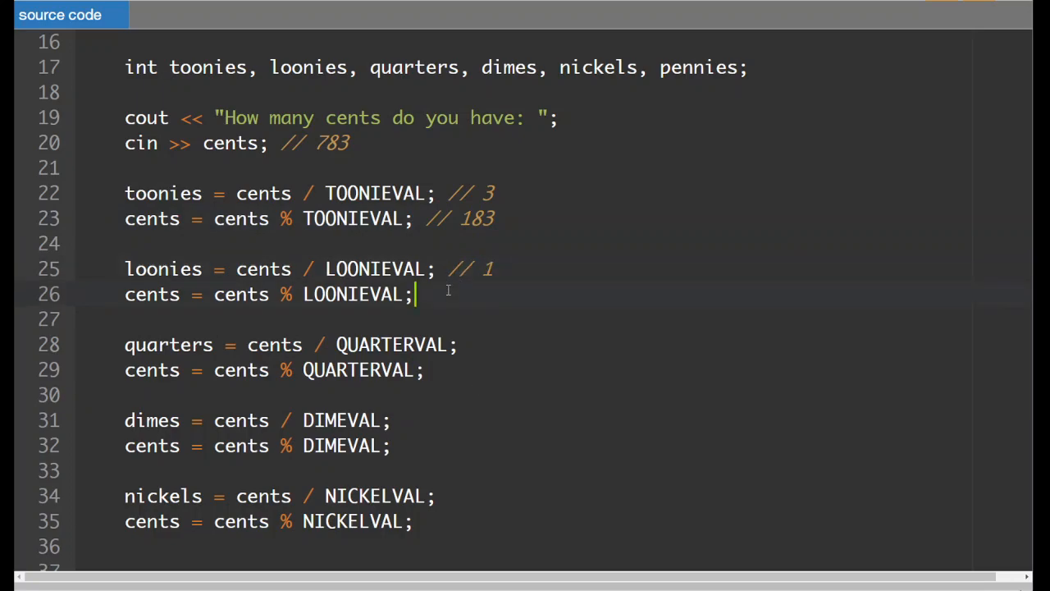
pyautogui.write('// 8')
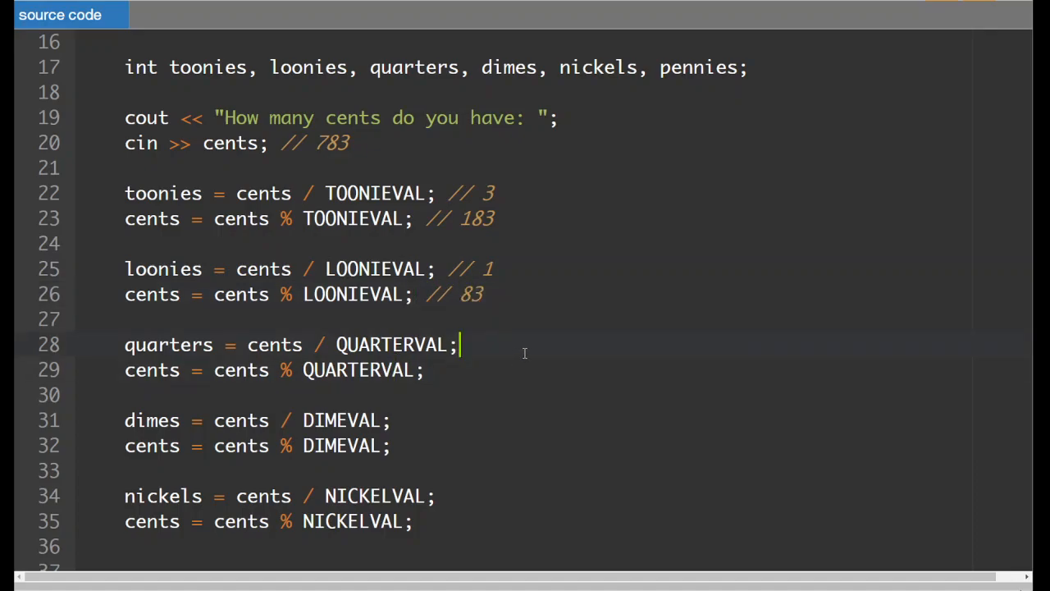
pyautogui.write('3')
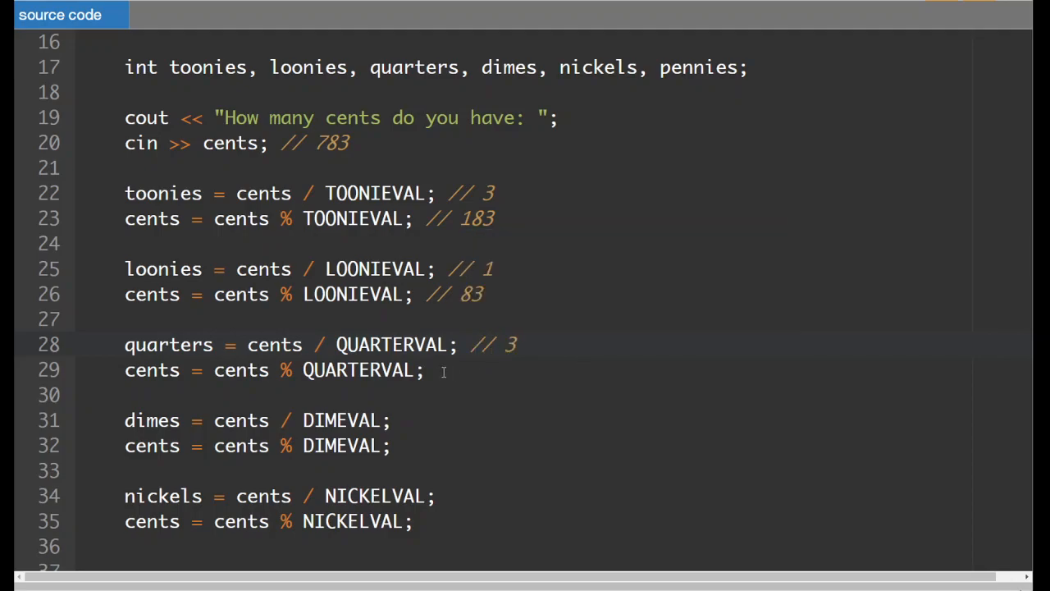
pyautogui.write('//')
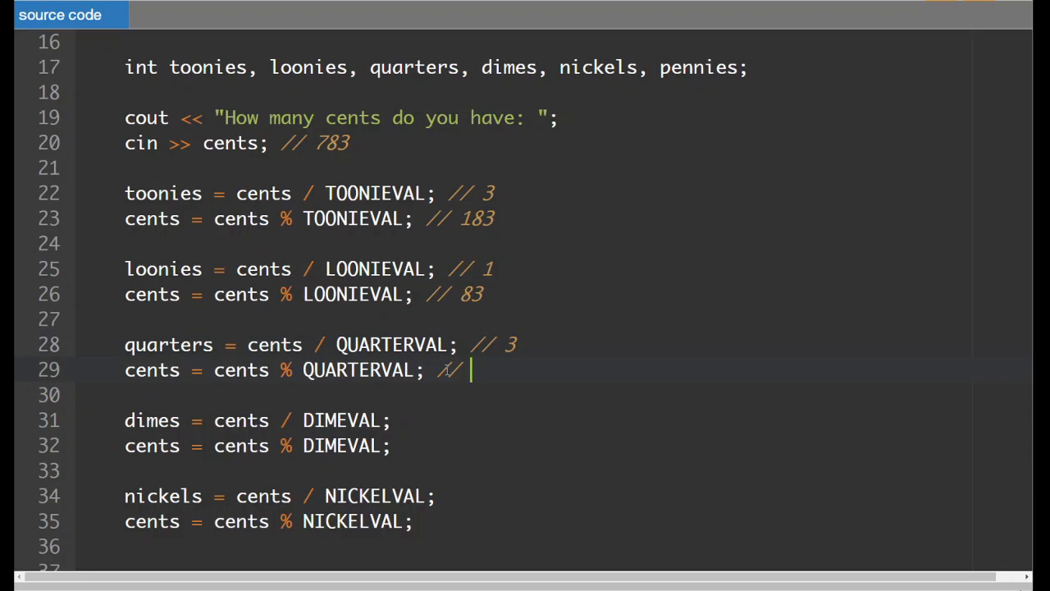
pyautogui.write('8')
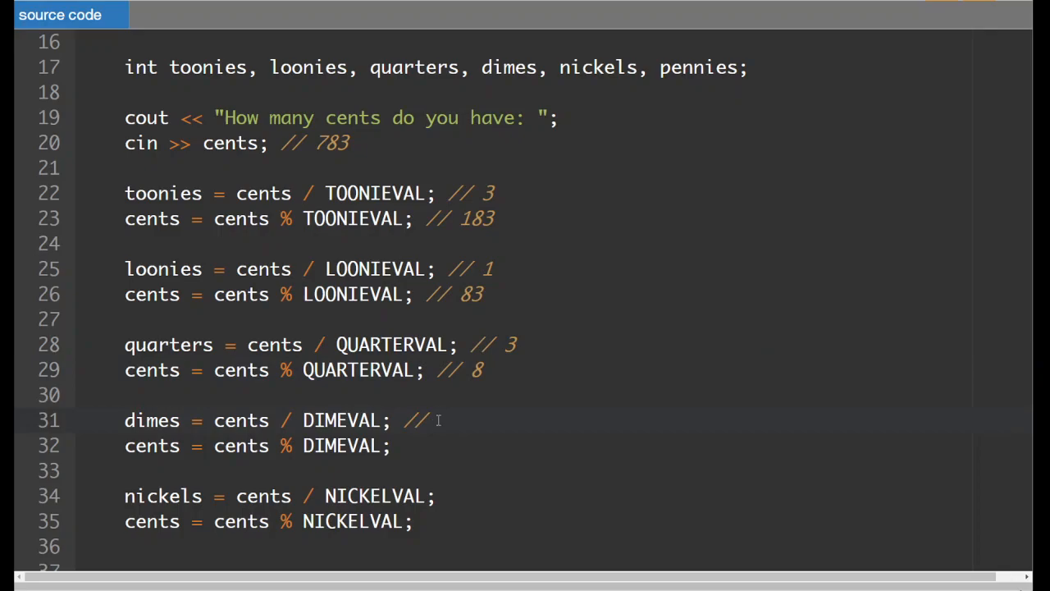
pyautogui.write('0')
pyautogui.click(524, 445)
pyautogui.write(' //')
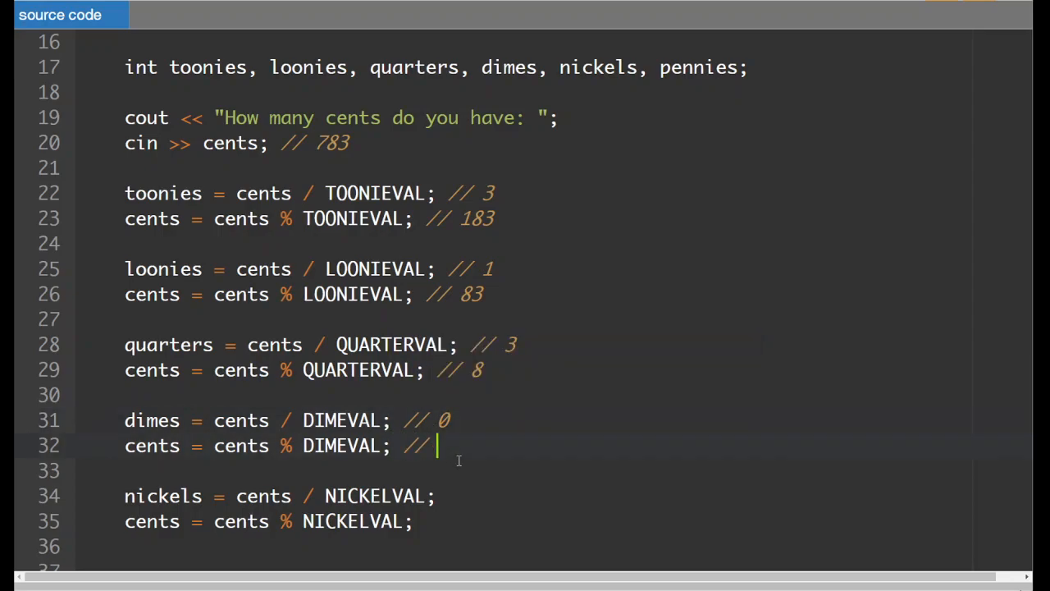
pyautogui.write('8')
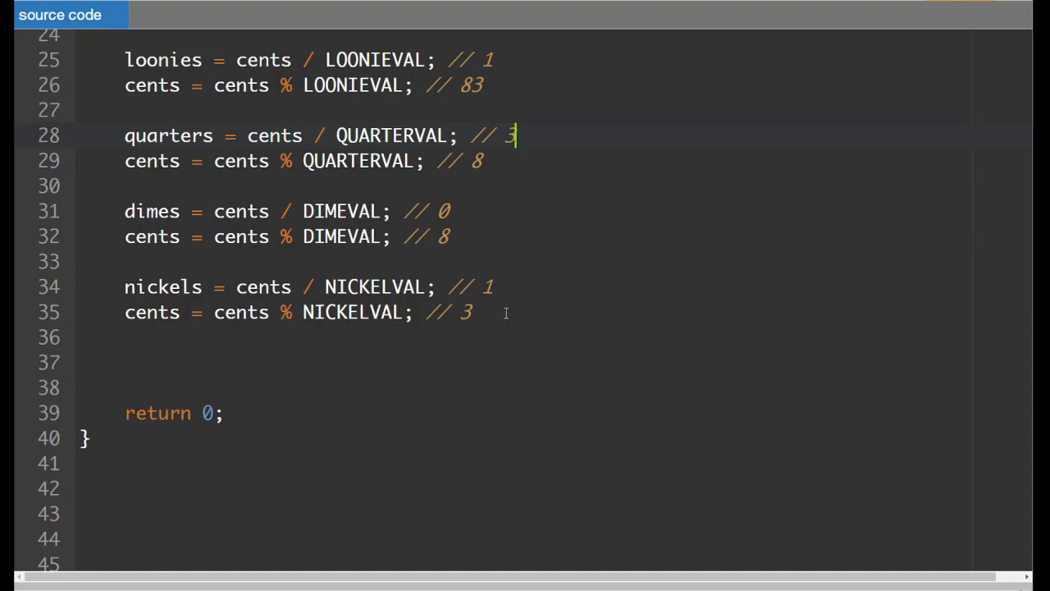
pyautogui.moveTo(168, 360)
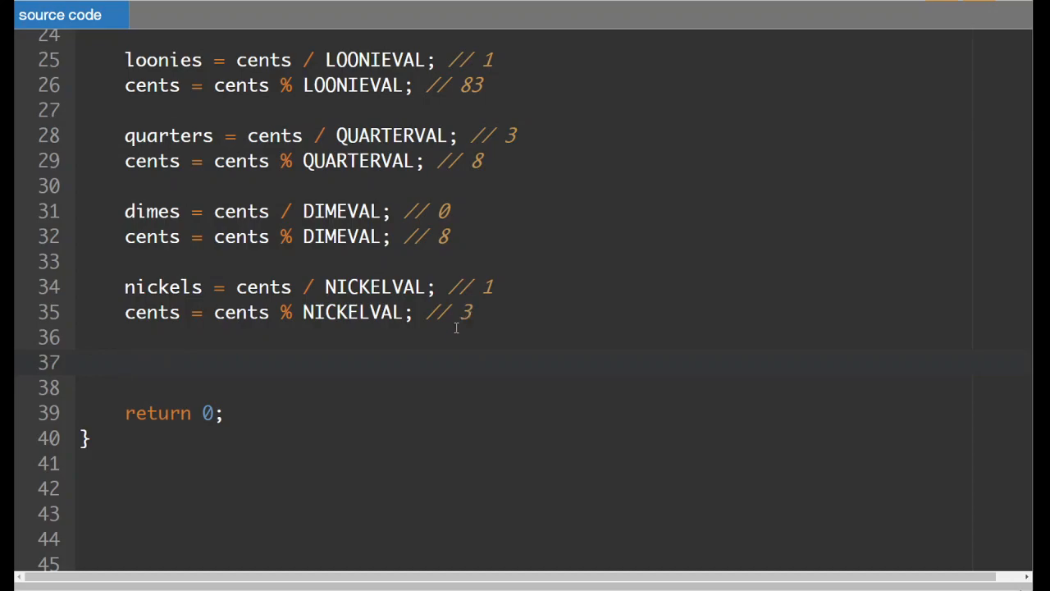
pyautogui.moveTo(268, 341)
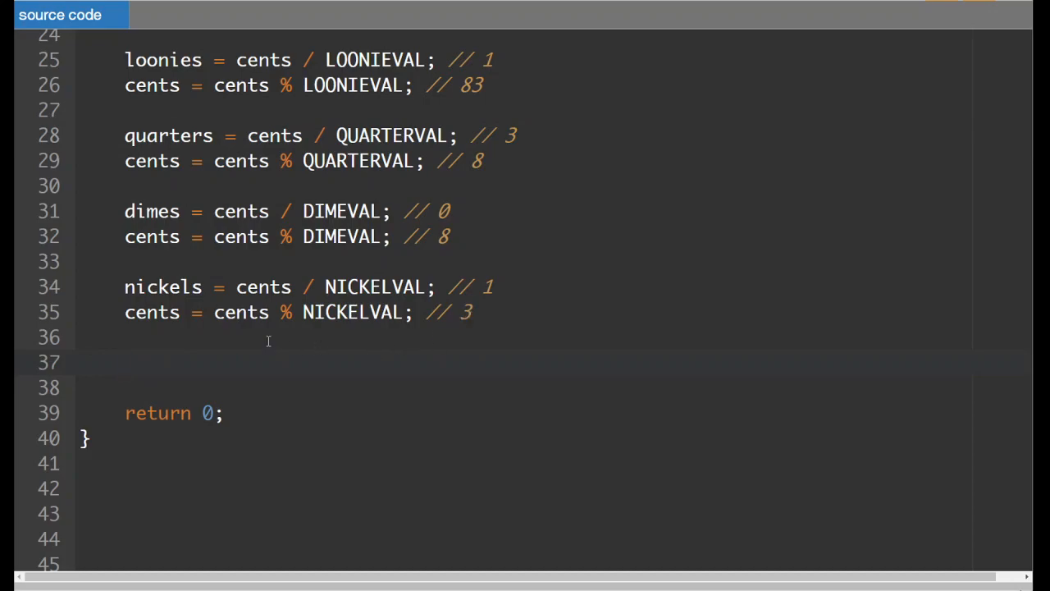
# Step: Add 'pennies = cents;' and a cout line printing "Toonies: " with toonies and endl
pyautogui.write('pennies = cents;')
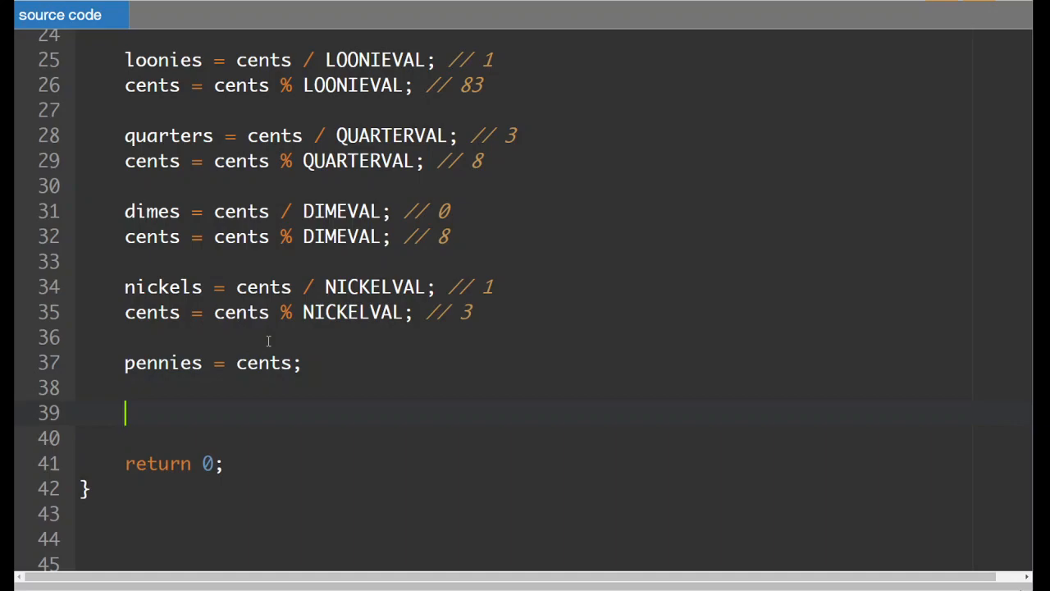
pyautogui.write('cout')
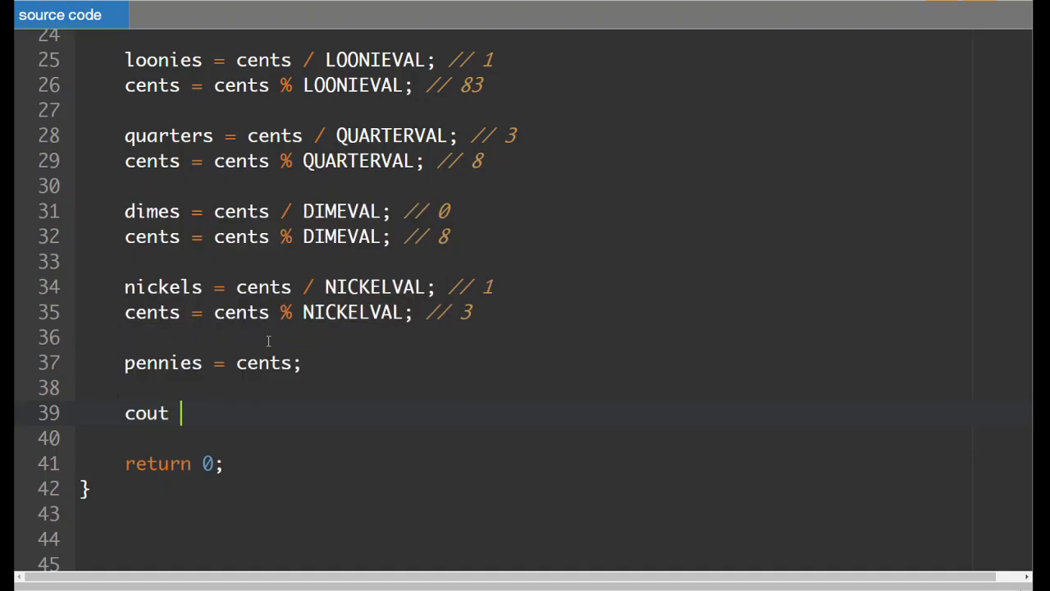
pyautogui.write('<< "Loonies:')
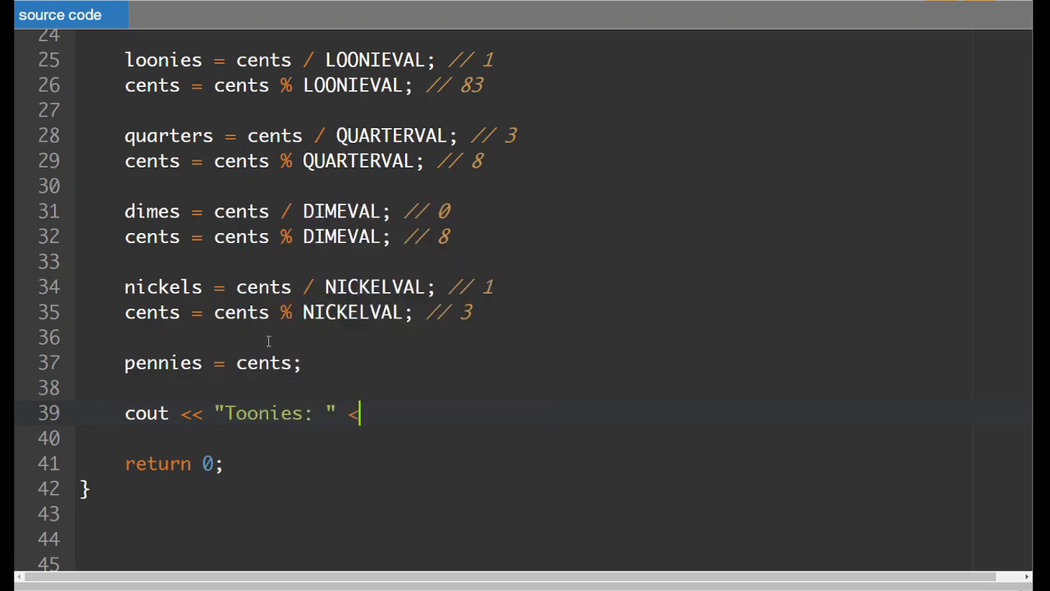
pyautogui.write('< toonies')
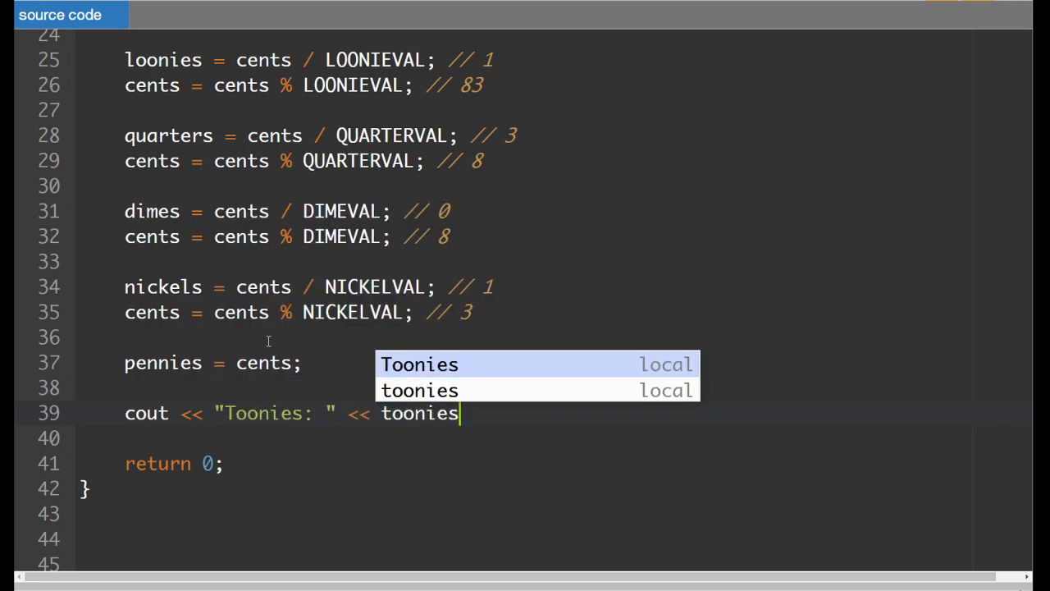
pyautogui.write('<< endl;')
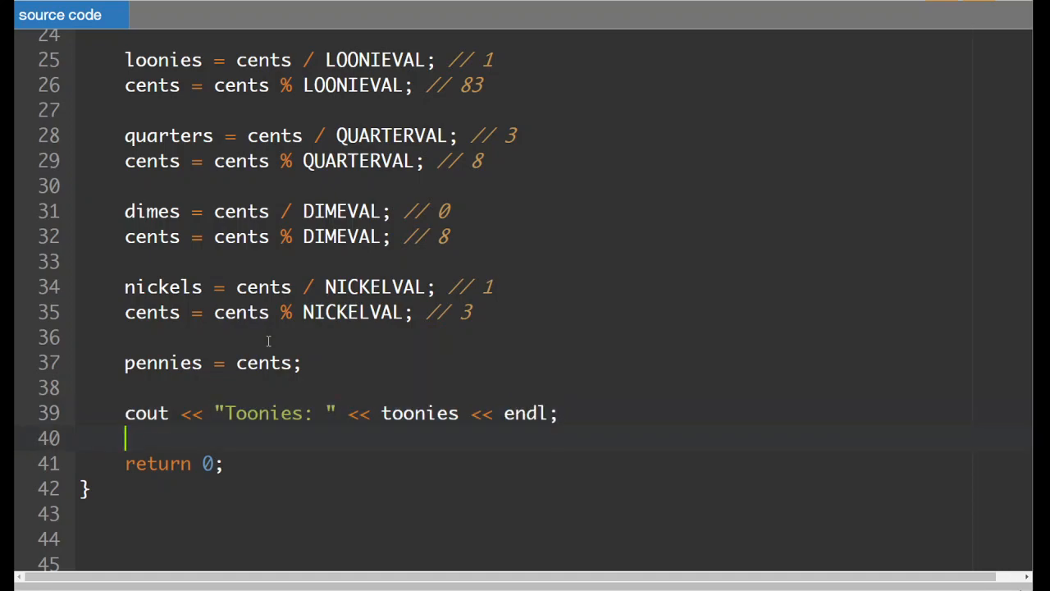
pyautogui.press('enter')
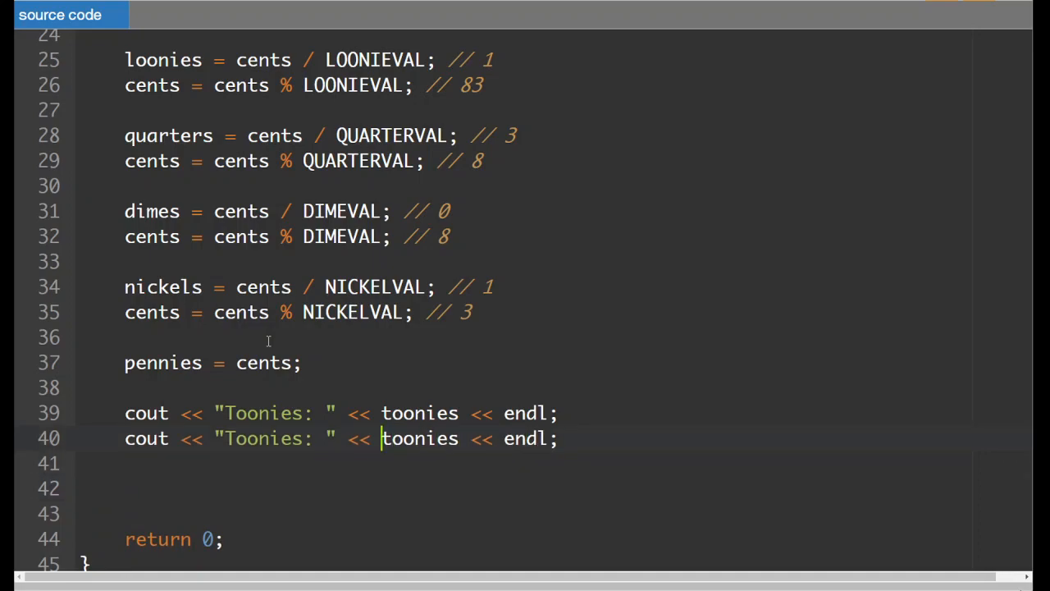
# Step: Edit duplicated cout lines to print Loonies, Quarters, Dimes and Nickels with their counts
pyautogui.write('loonies')
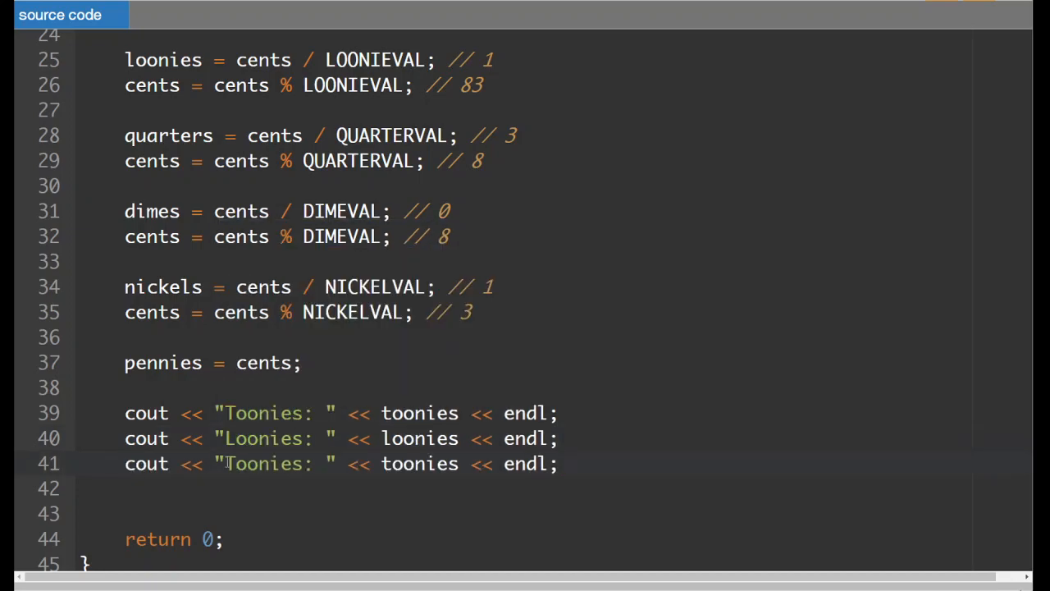
pyautogui.write('Quarter')
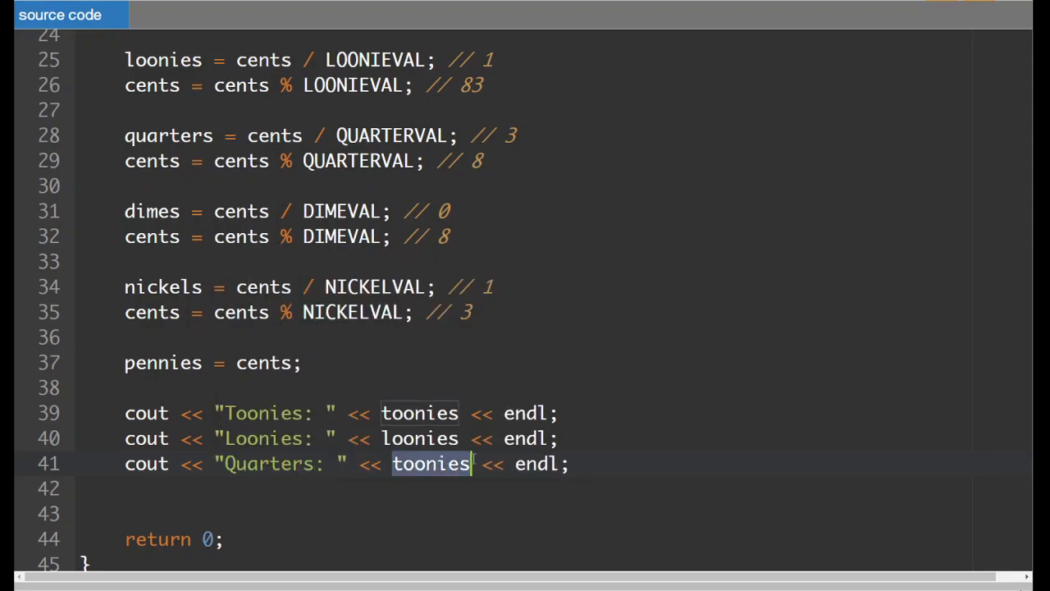
pyautogui.write('quarters')
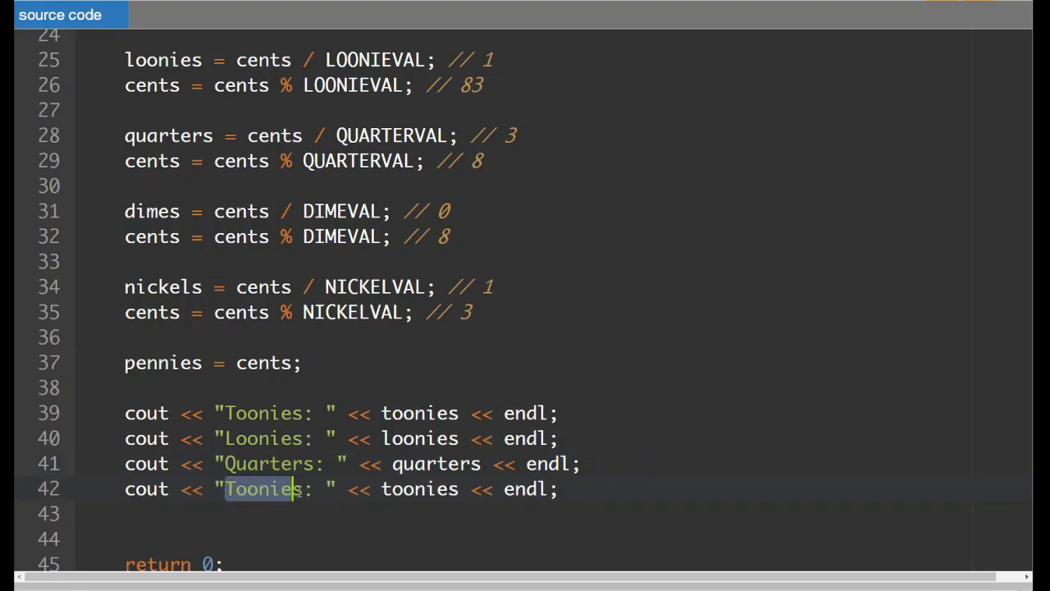
pyautogui.write('Dimes')
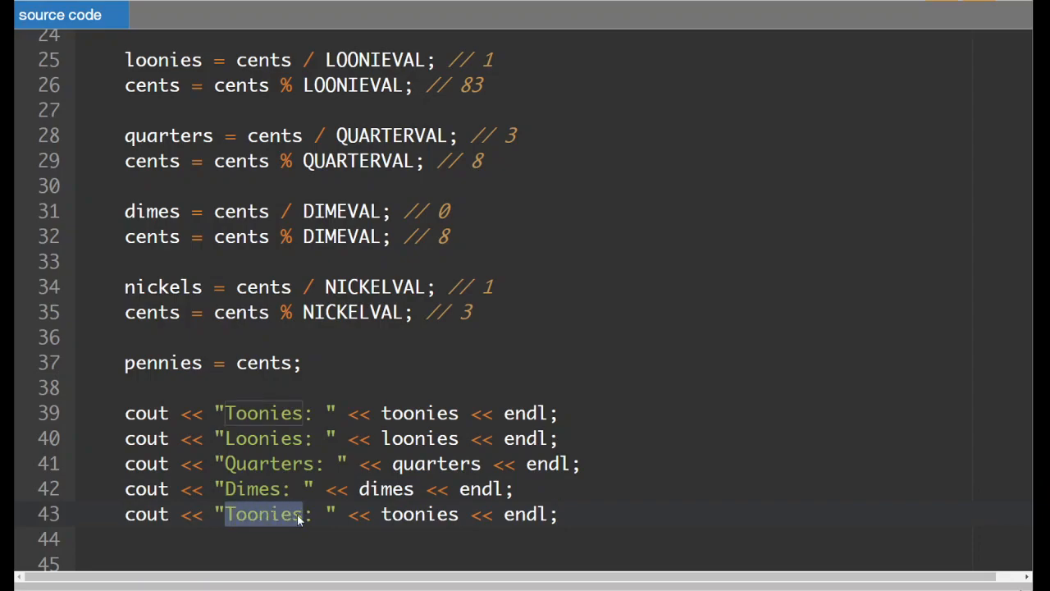
pyautogui.write('Nickel')
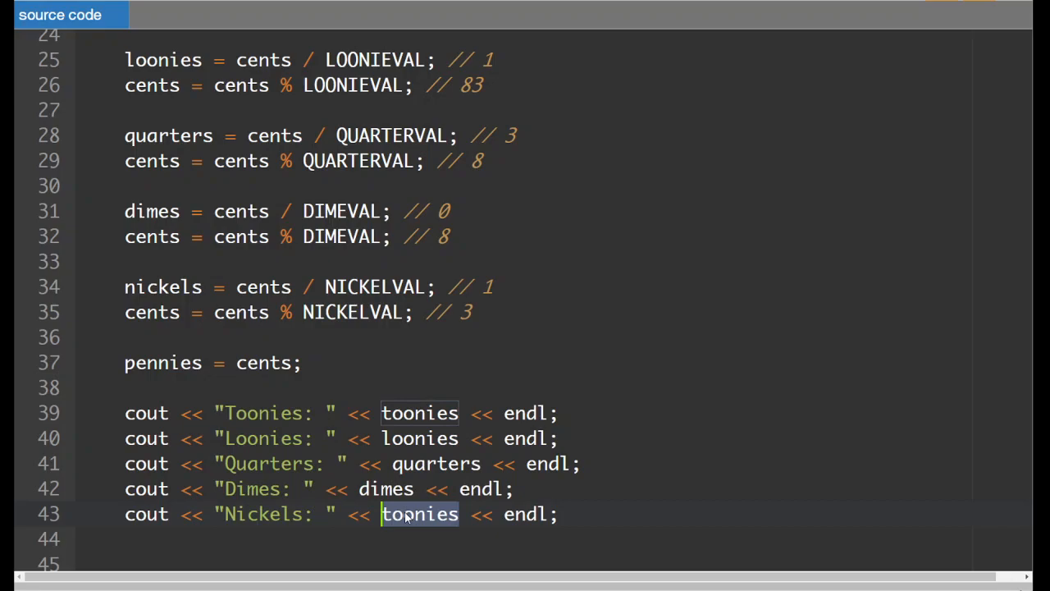
pyautogui.write('nickels')
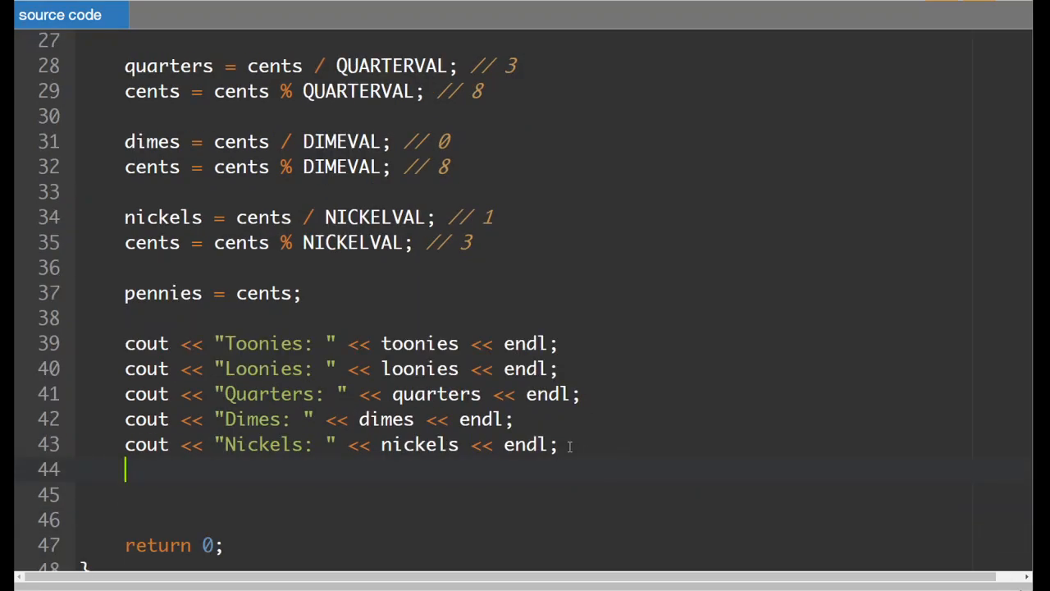
# Step: Type a cout line printing "Pennies" with the pennies count
pyautogui.write('cout << "')
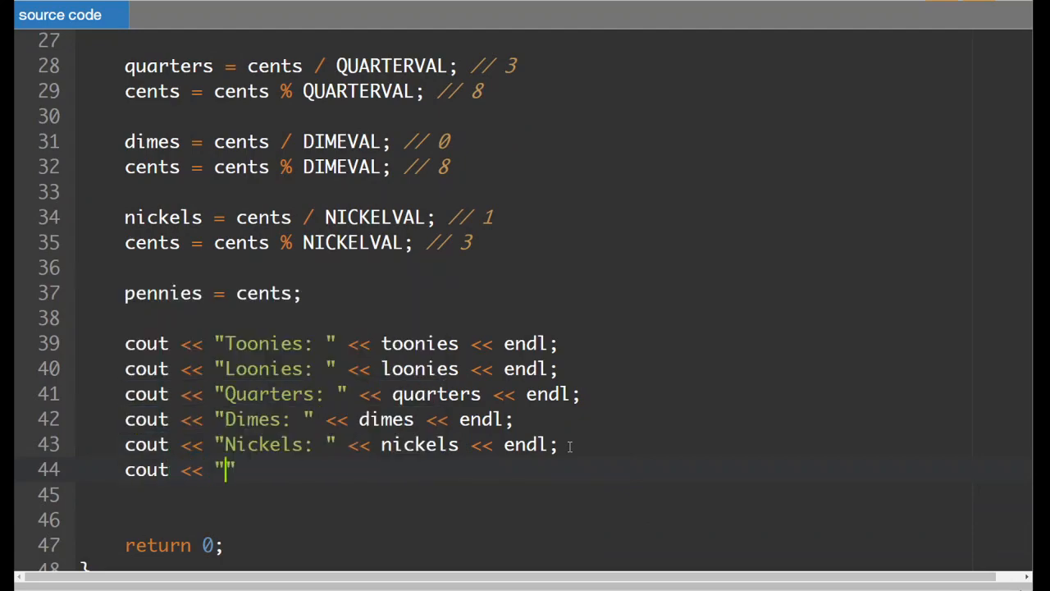
pyautogui.write('Pennies:')
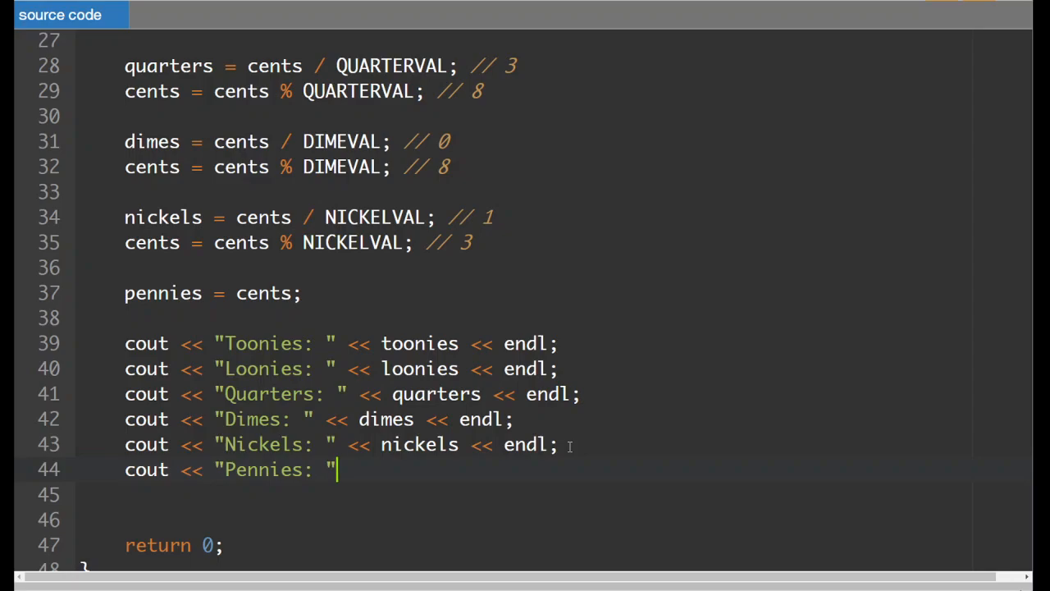
pyautogui.write('<<')
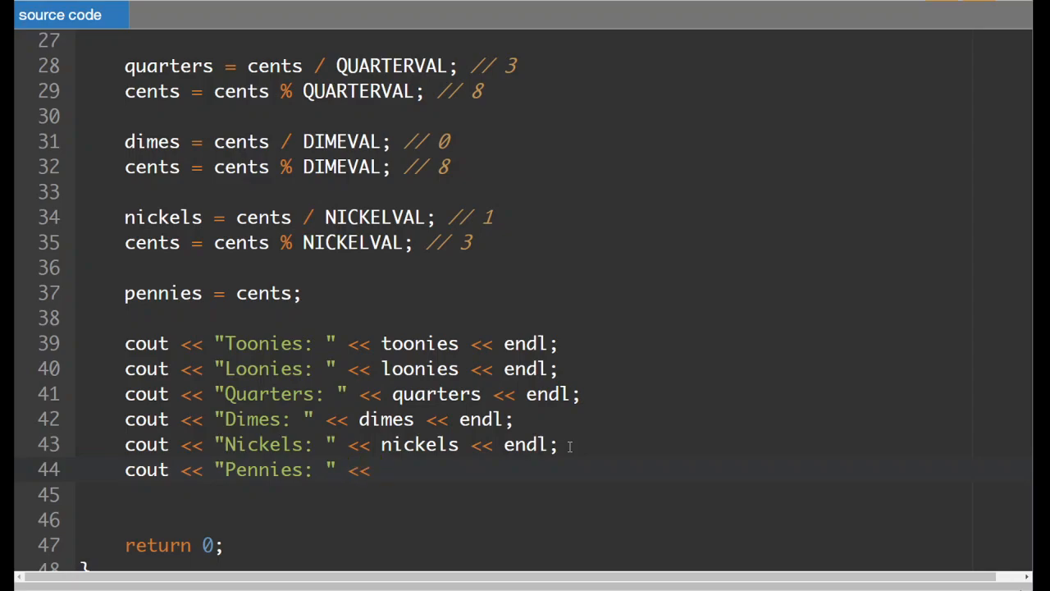
pyautogui.write('pennies <<')
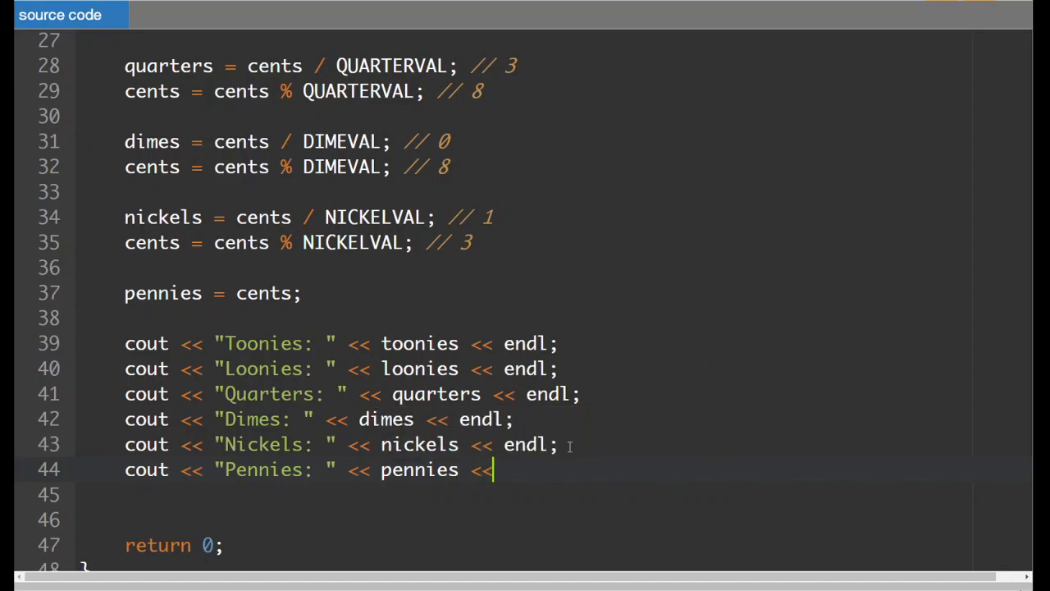
# Step: Finish the Pennies line with endl; and run main.cpp
pyautogui.write('endl;')
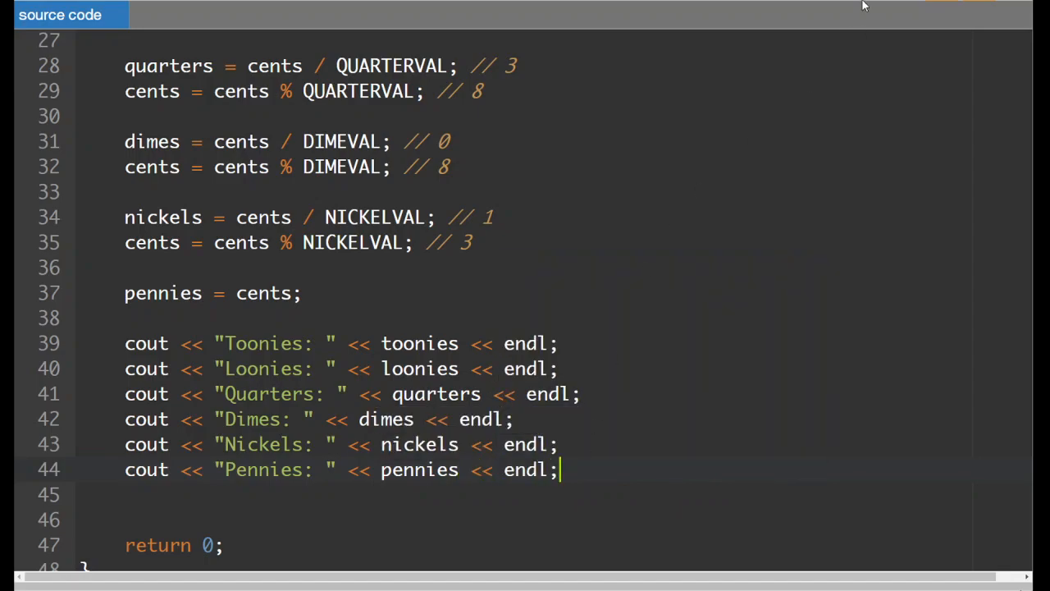
pyautogui.click(61, 14)
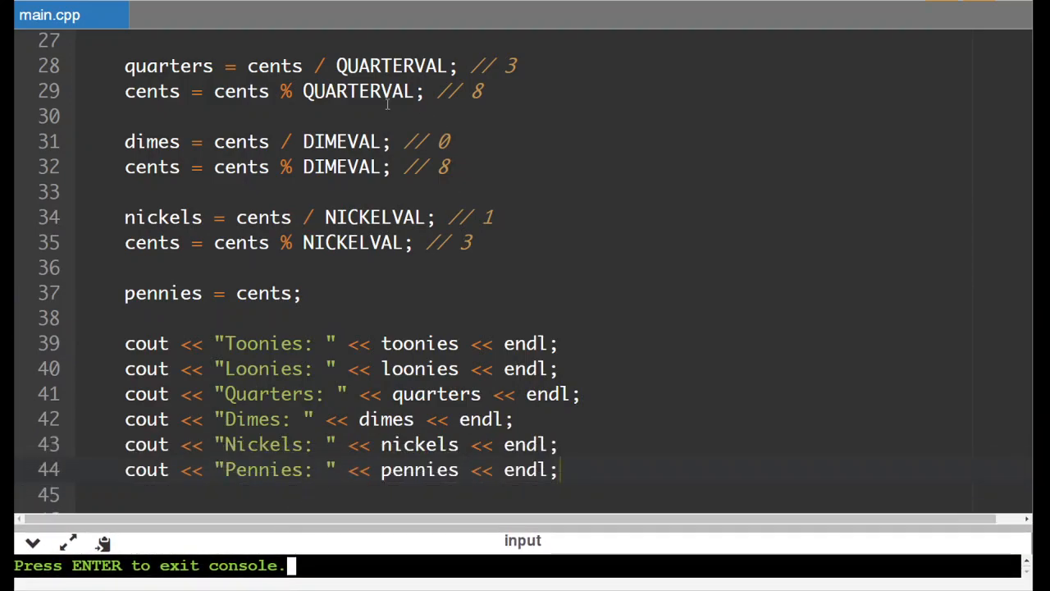
pyautogui.moveTo(679, 234)
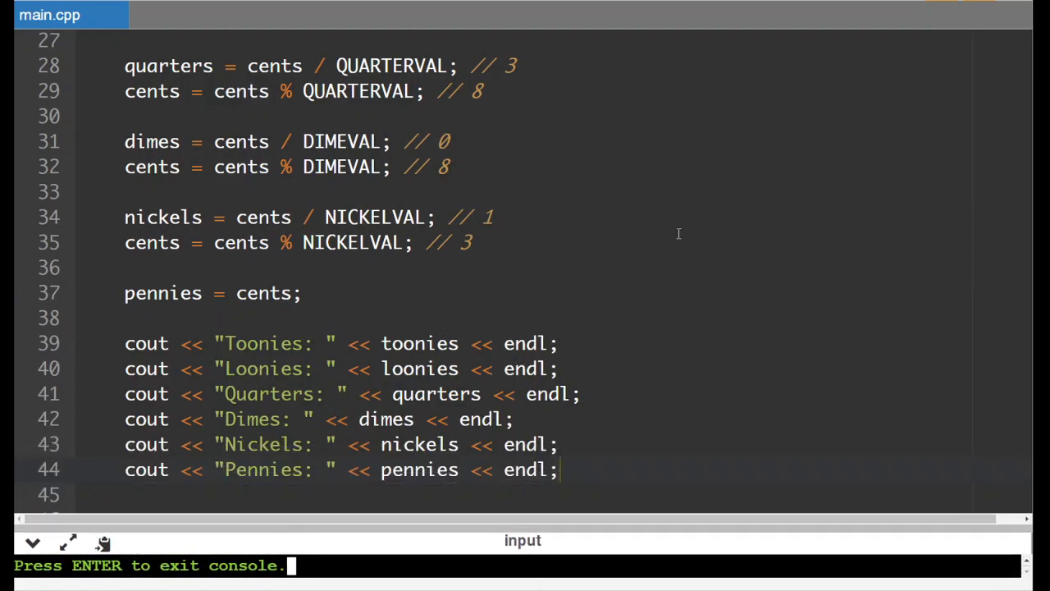